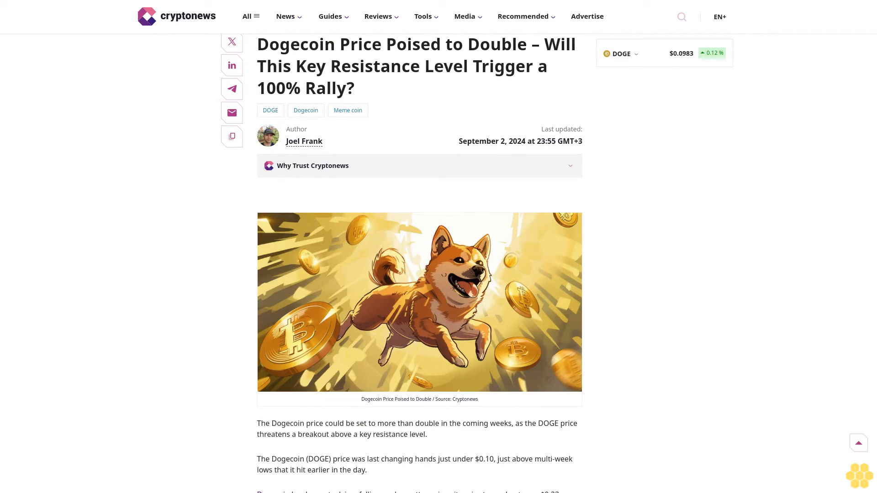
{"action": "scroll", "scroll_direction": "down", "scroll_amount": 3}
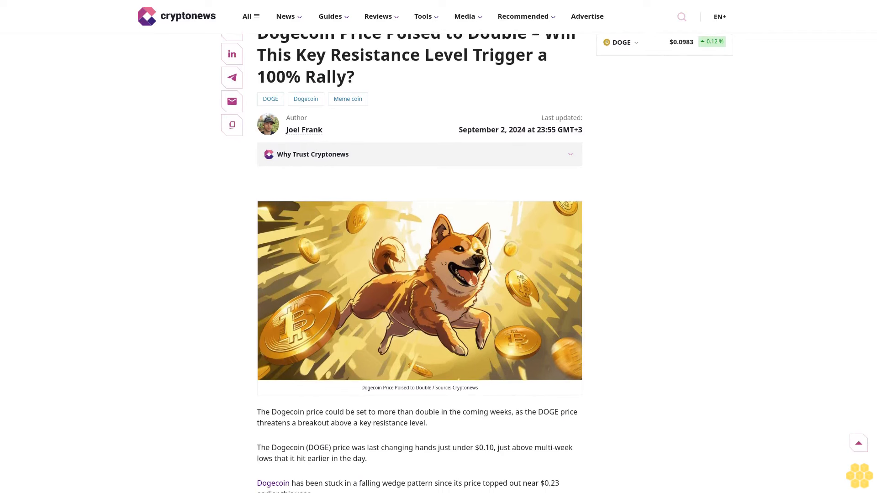
{"action": "scroll", "scroll_direction": "down", "scroll_amount": 3}
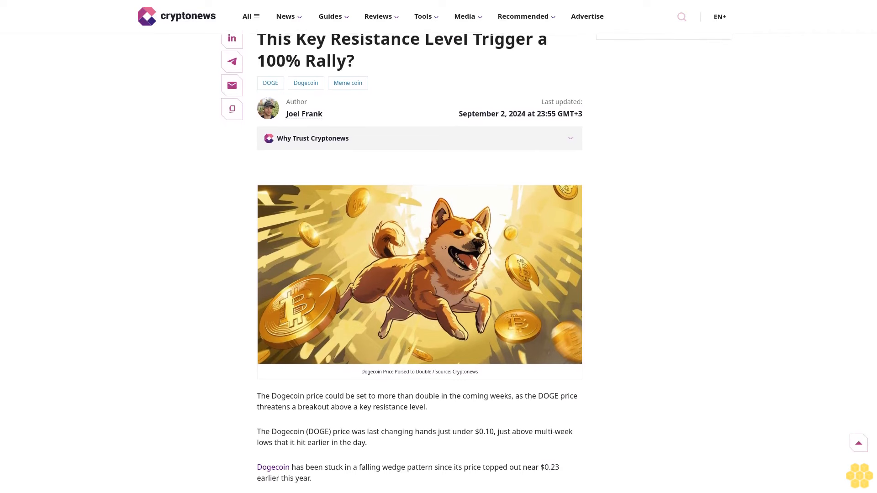
{"action": "scroll", "scroll_direction": "down", "scroll_amount": 3}
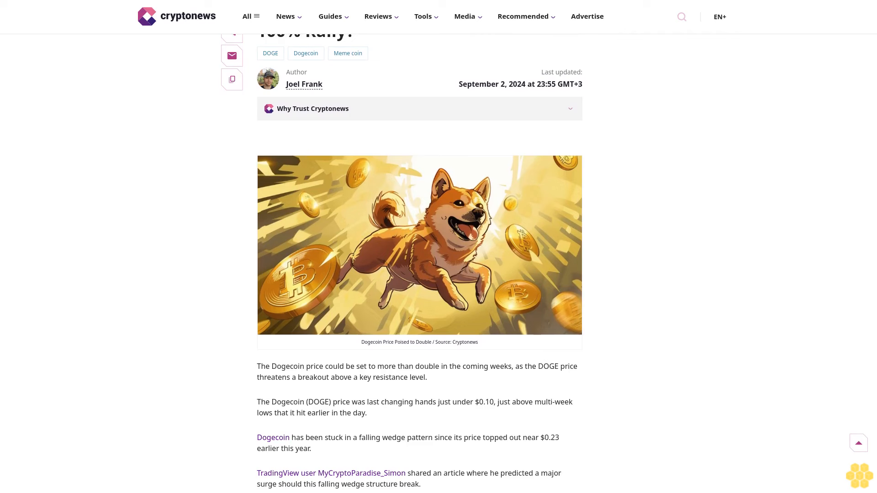
{"action": "scroll", "scroll_direction": "down", "scroll_amount": 3}
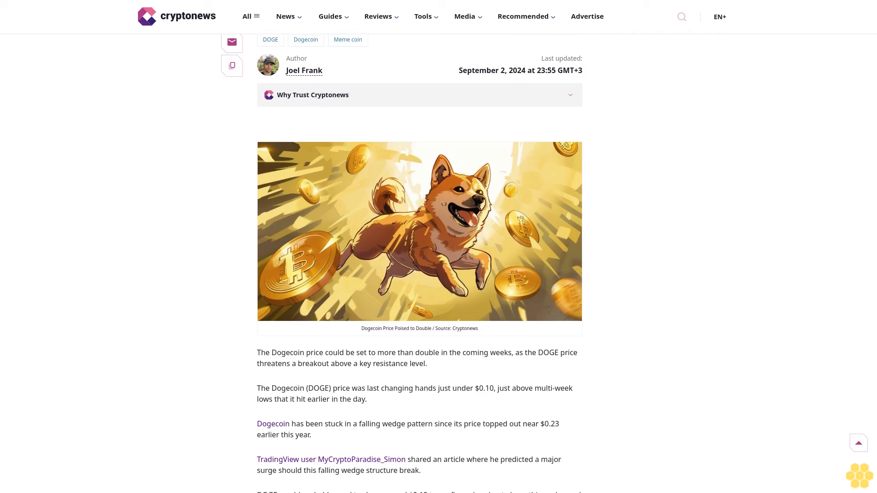
{"action": "scroll", "scroll_direction": "down", "scroll_amount": 3}
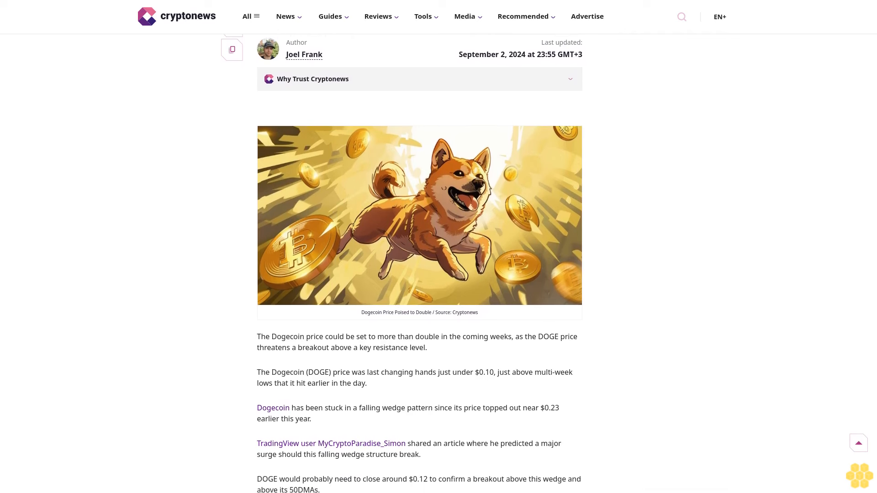
{"action": "scroll", "scroll_direction": "down", "scroll_amount": 3}
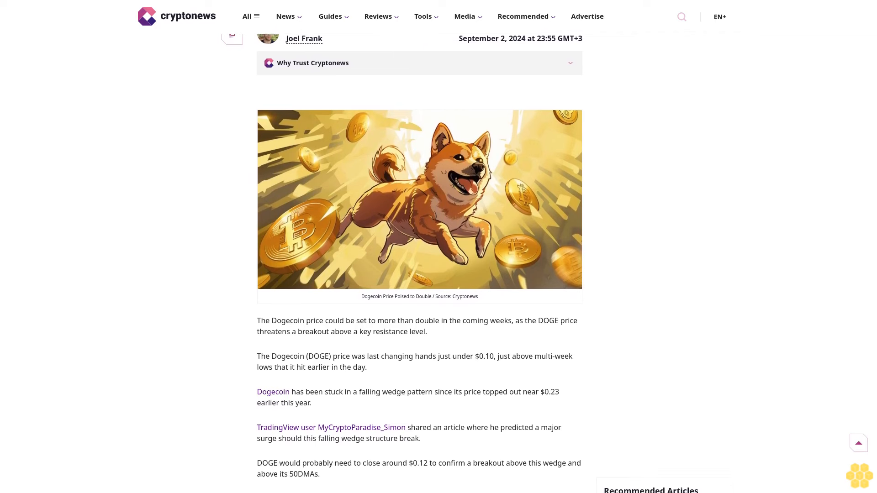
{"action": "scroll", "scroll_direction": "down", "scroll_amount": 3}
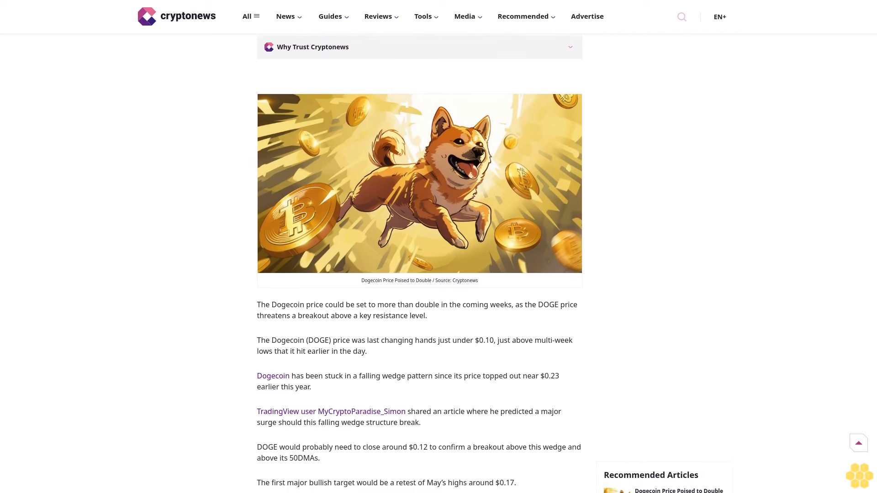
{"action": "scroll", "scroll_direction": "down", "scroll_amount": 3}
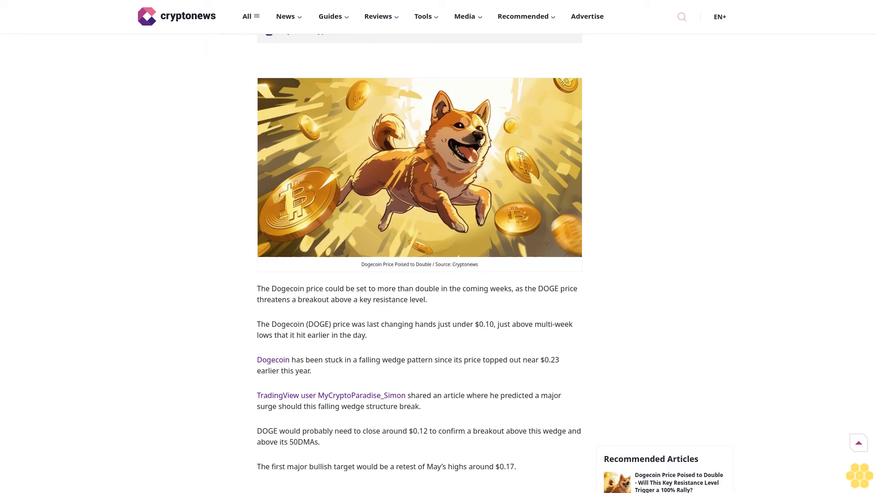
{"action": "scroll", "scroll_direction": "down", "scroll_amount": 3}
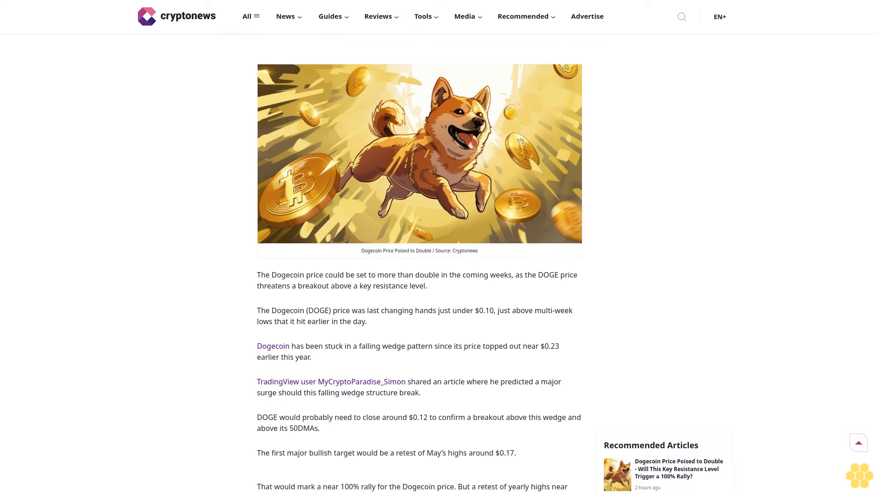
{"action": "scroll", "scroll_direction": "down", "scroll_amount": 3}
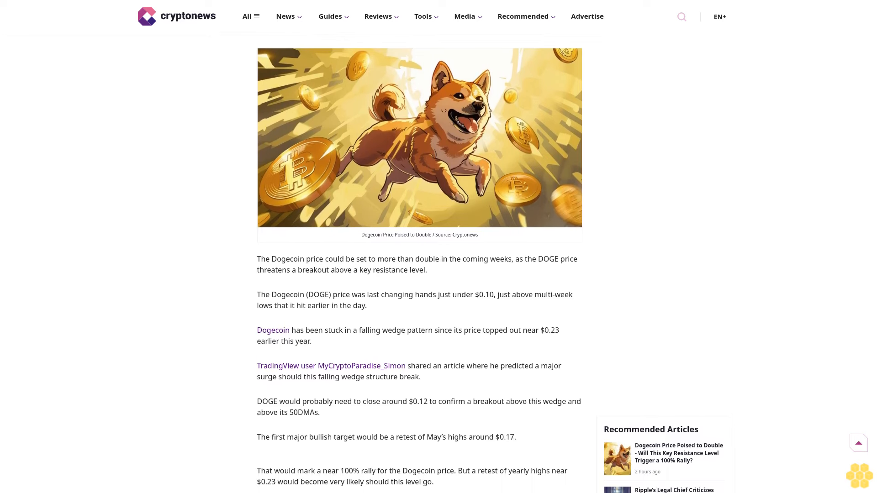
{"action": "scroll", "scroll_direction": "down", "scroll_amount": 3}
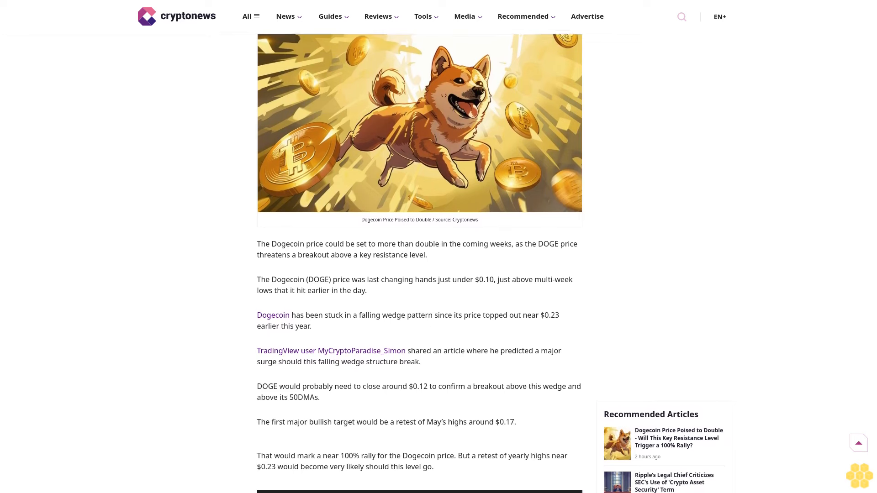
{"action": "scroll", "scroll_direction": "down", "scroll_amount": 3}
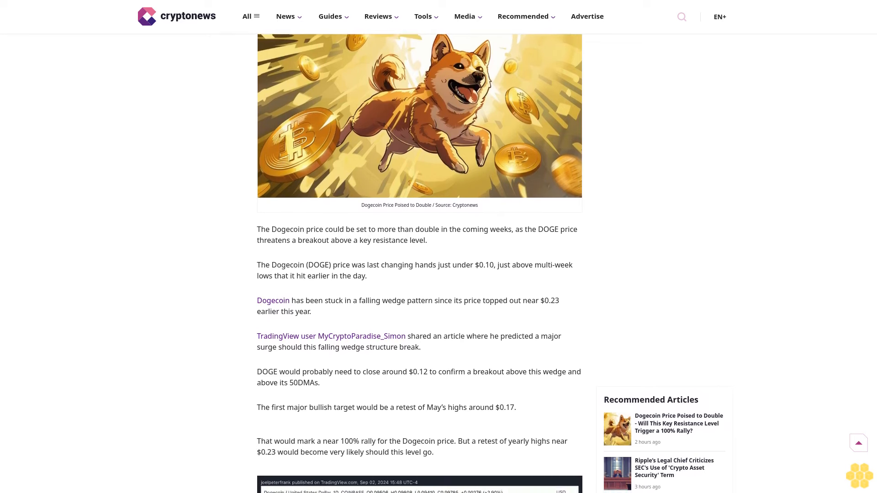
{"action": "scroll", "scroll_direction": "down", "scroll_amount": 3}
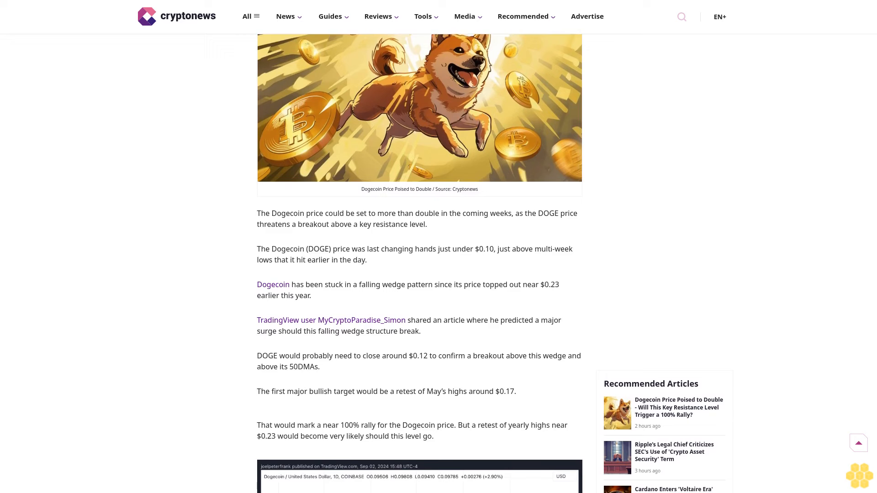
{"action": "scroll", "scroll_direction": "down", "scroll_amount": 3}
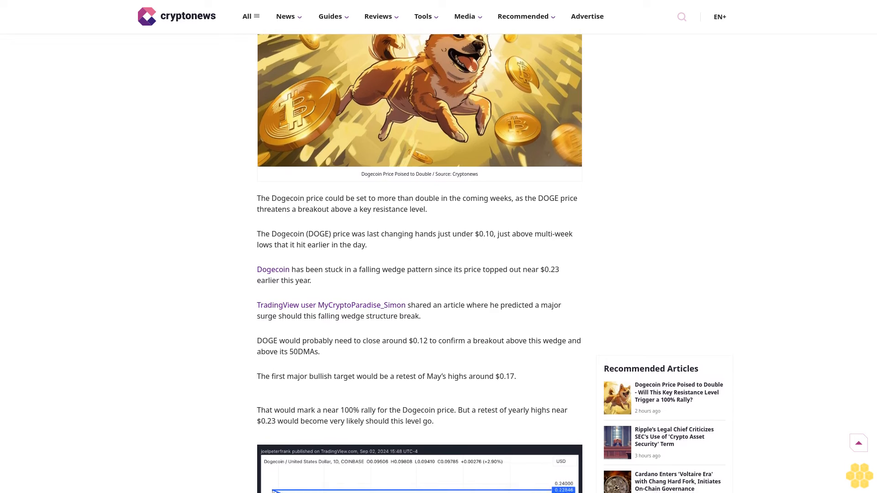
{"action": "scroll", "scroll_direction": "down", "scroll_amount": 3}
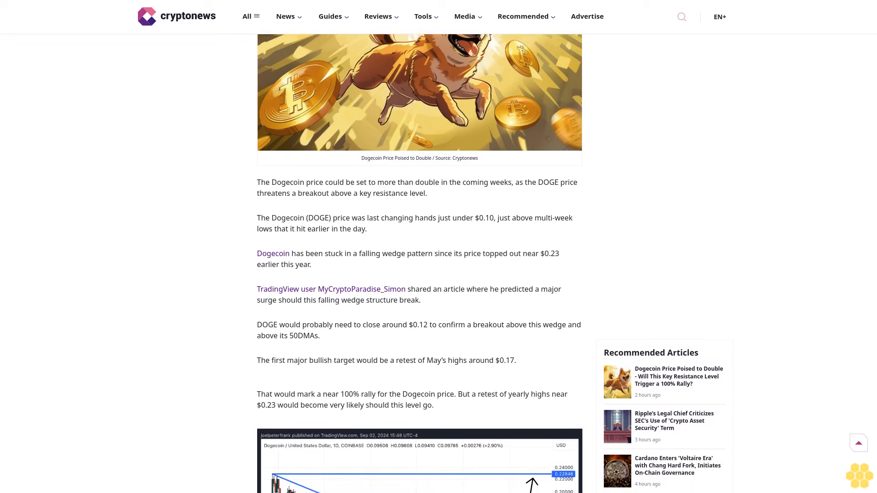
{"action": "scroll", "scroll_direction": "down", "scroll_amount": 3}
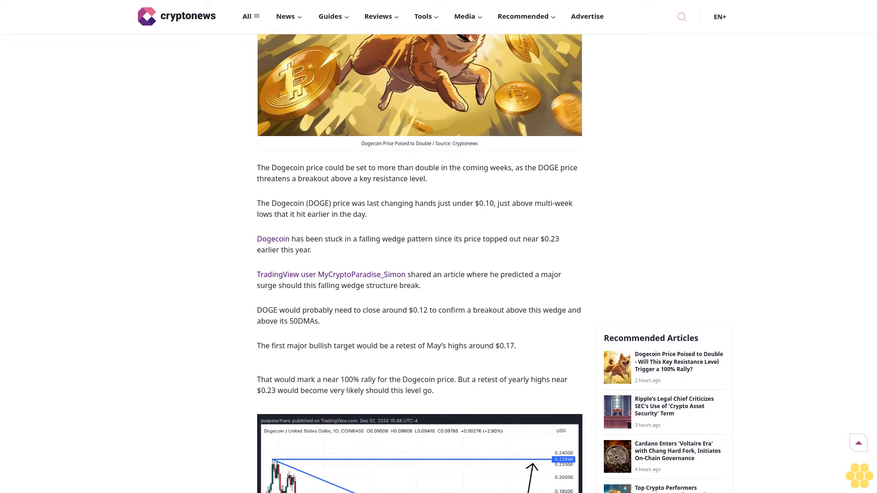
{"action": "scroll", "scroll_direction": "down", "scroll_amount": 3}
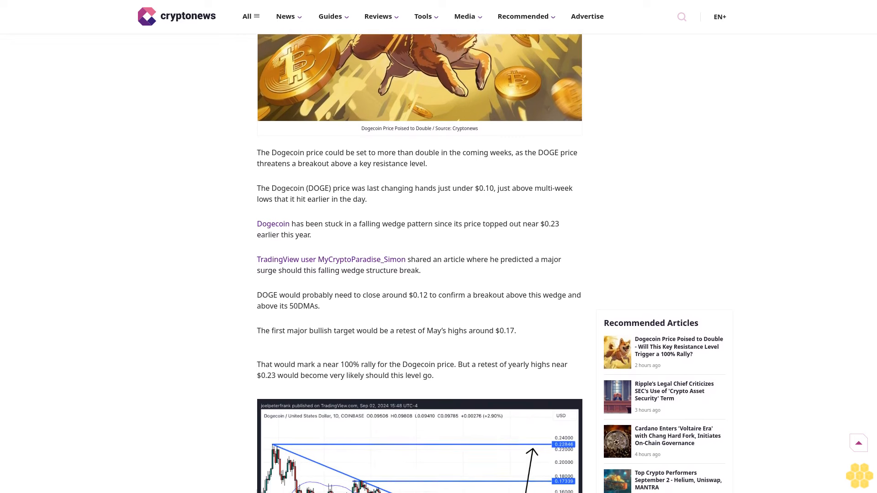
{"action": "scroll", "scroll_direction": "down", "scroll_amount": 3}
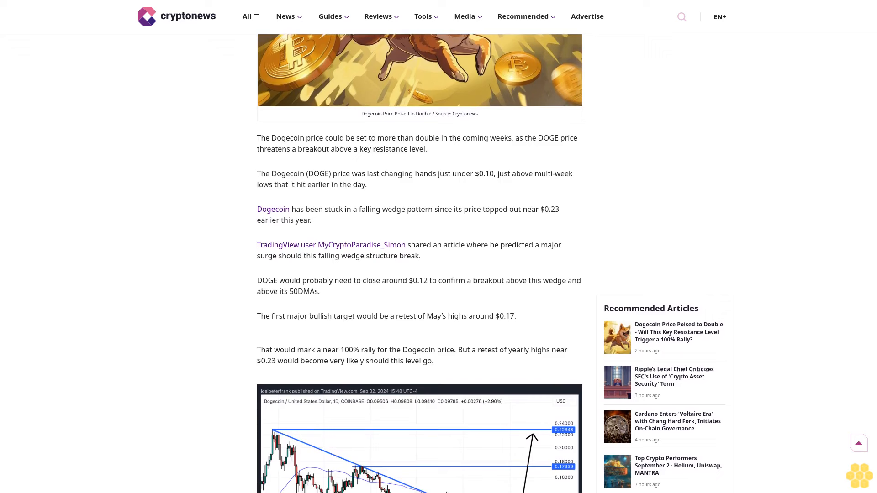
{"action": "scroll", "scroll_direction": "down", "scroll_amount": 3}
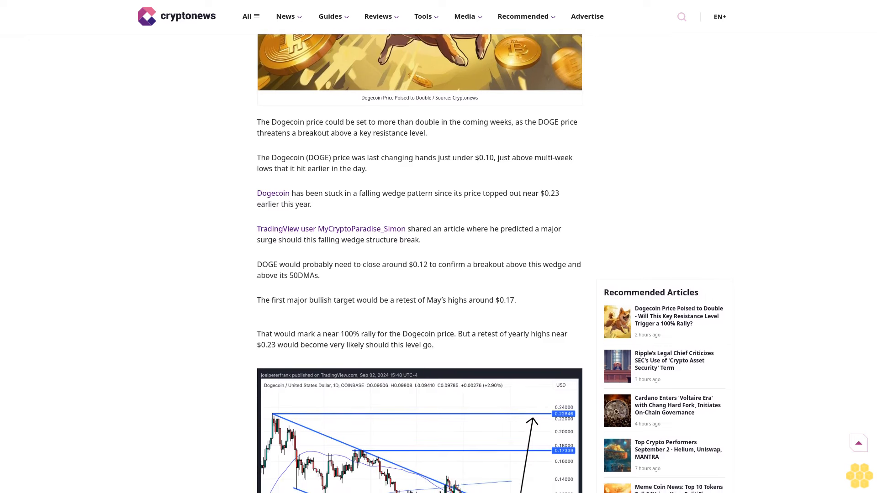
{"action": "scroll", "scroll_direction": "down", "scroll_amount": 3}
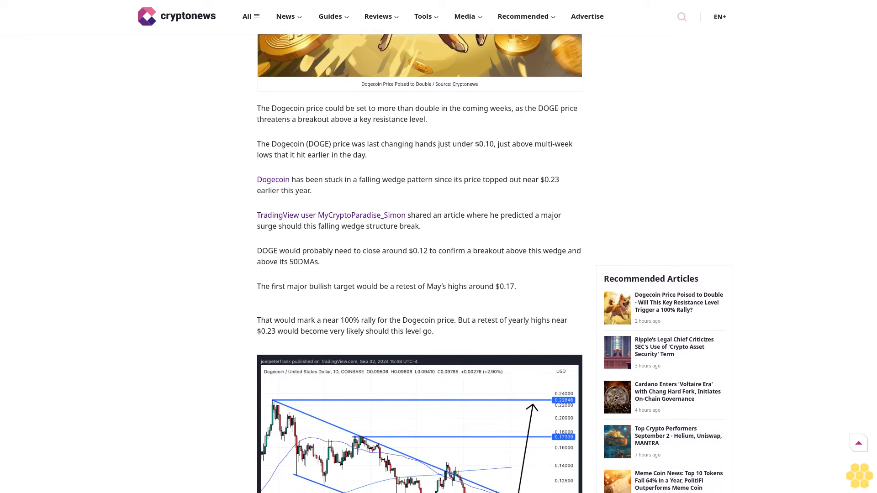
{"action": "scroll", "scroll_direction": "down", "scroll_amount": 3}
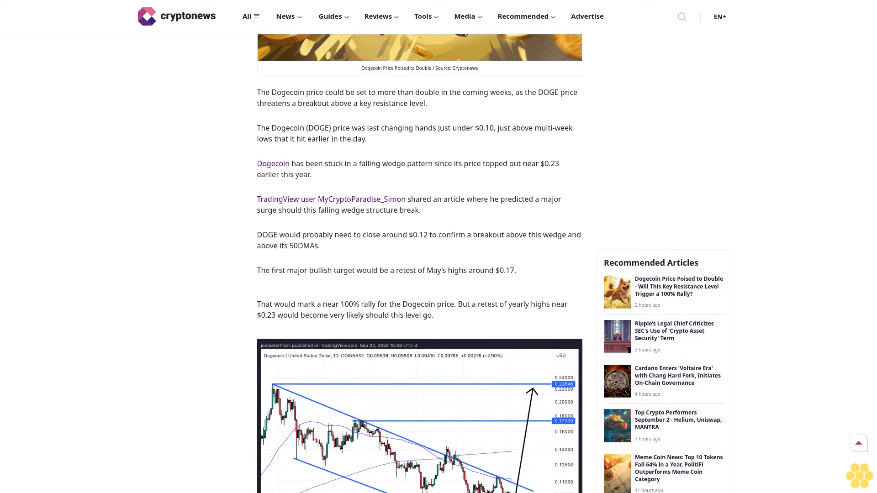
{"action": "scroll", "scroll_direction": "down", "scroll_amount": 3}
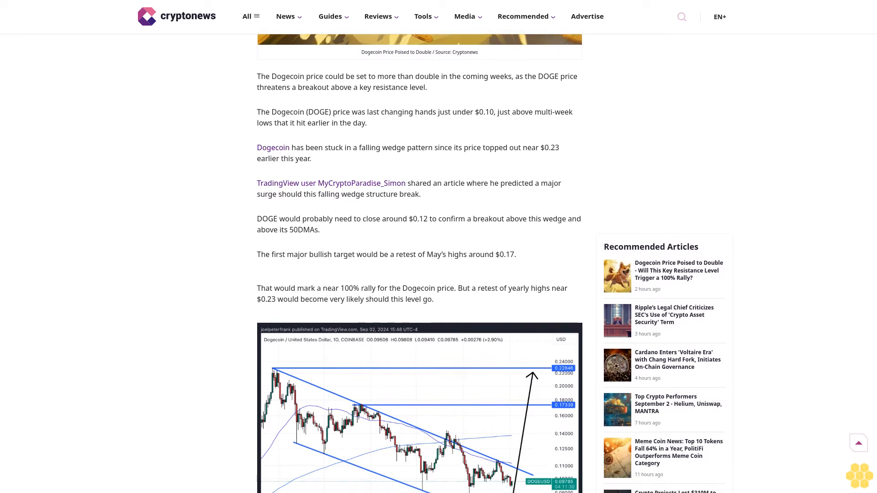
{"action": "scroll", "scroll_direction": "down", "scroll_amount": 3}
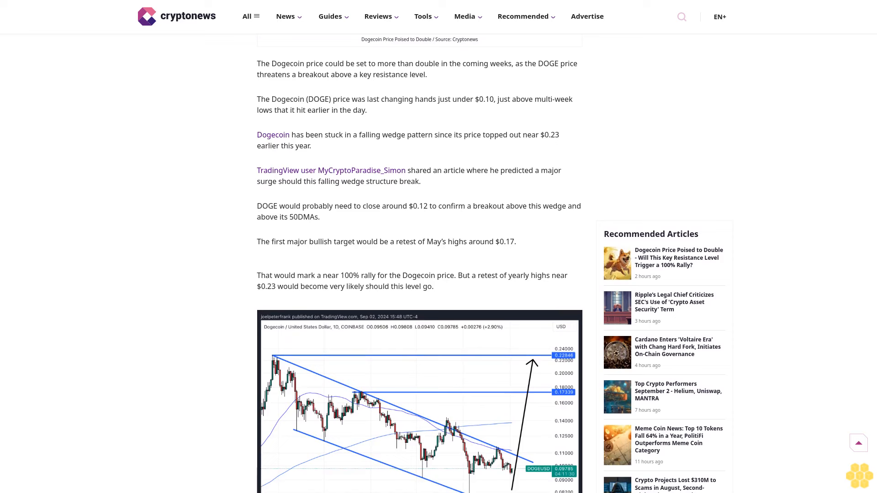
{"action": "scroll", "scroll_direction": "down", "scroll_amount": 3}
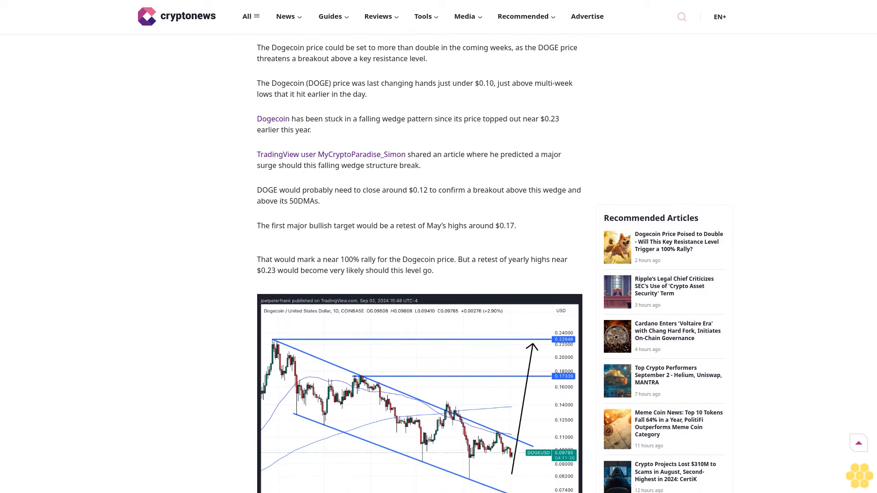
{"action": "scroll", "scroll_direction": "down", "scroll_amount": 3}
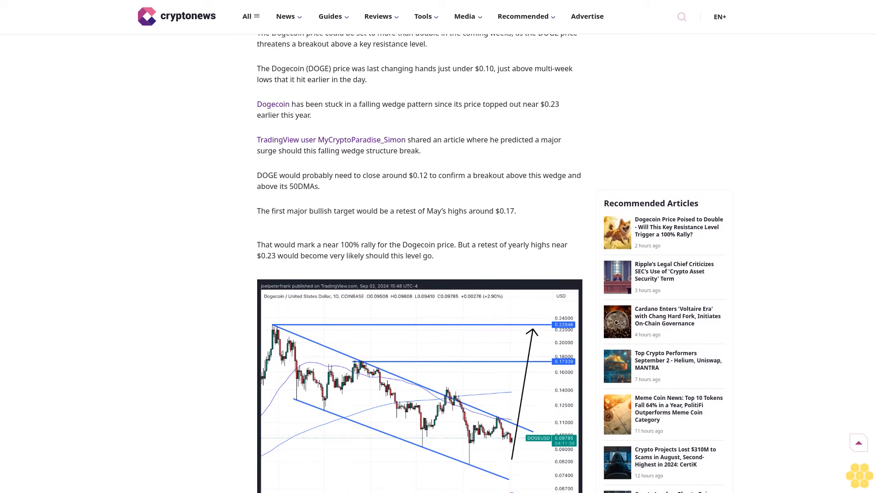
{"action": "scroll", "scroll_direction": "down", "scroll_amount": 3}
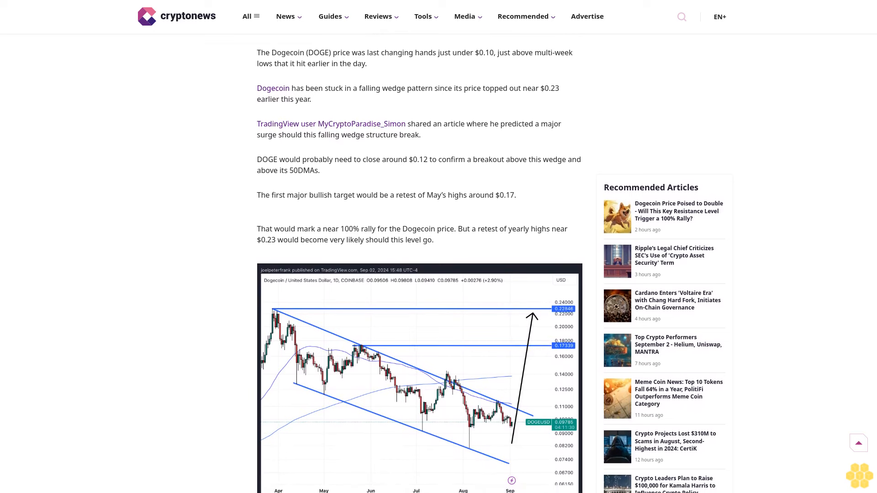
{"action": "scroll", "scroll_direction": "down", "scroll_amount": 3}
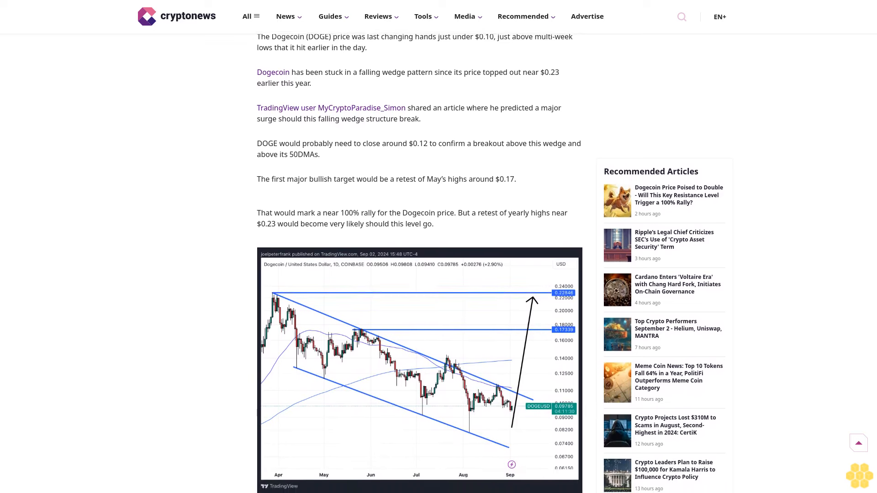
{"action": "scroll", "scroll_direction": "down", "scroll_amount": 3}
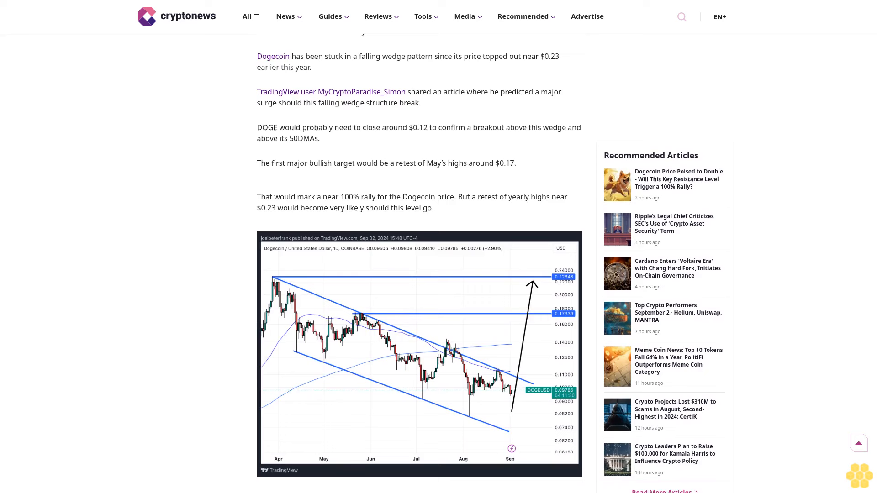
{"action": "scroll", "scroll_direction": "down", "scroll_amount": 3}
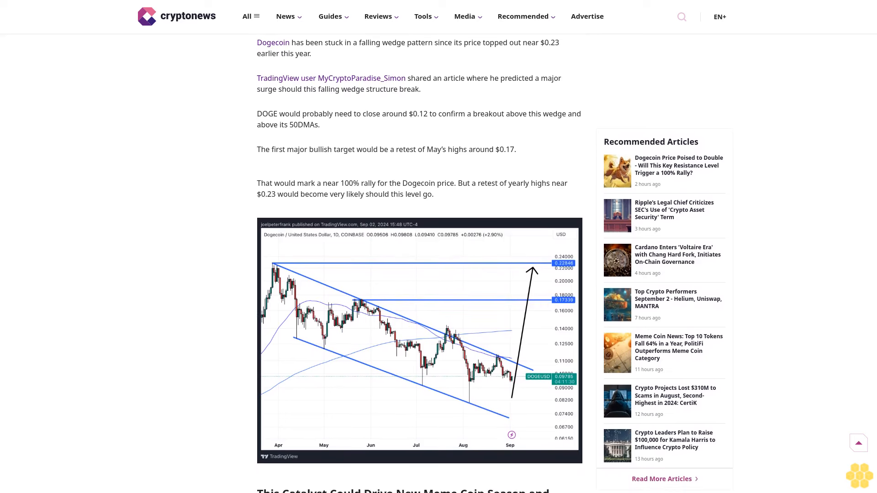
{"action": "scroll", "scroll_direction": "down", "scroll_amount": 3}
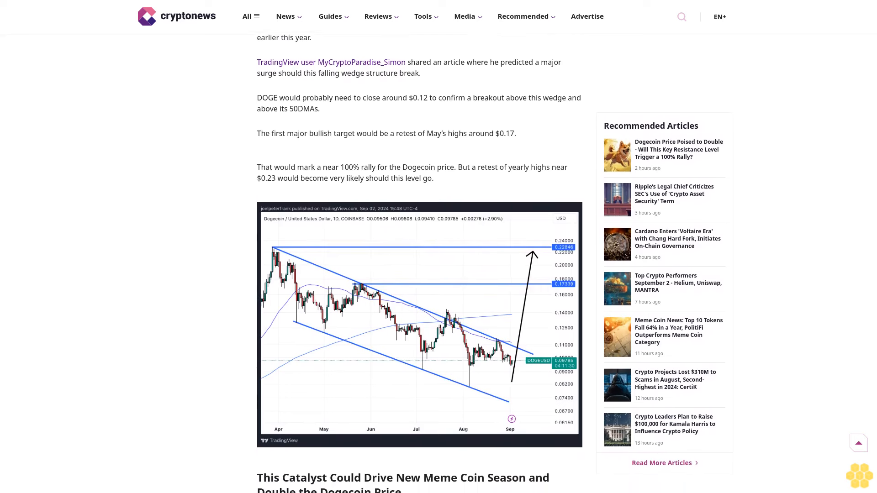
{"action": "scroll", "scroll_direction": "down", "scroll_amount": 3}
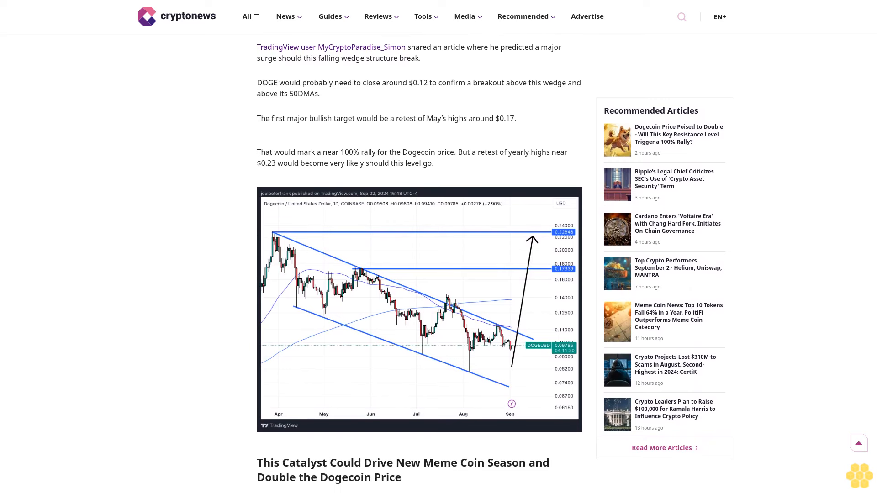
{"action": "scroll", "scroll_direction": "down", "scroll_amount": 3}
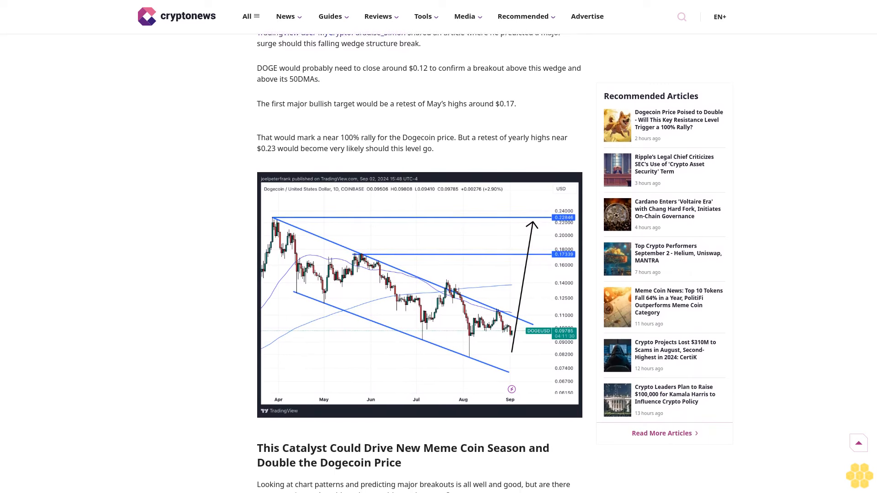
{"action": "scroll", "scroll_direction": "down", "scroll_amount": 3}
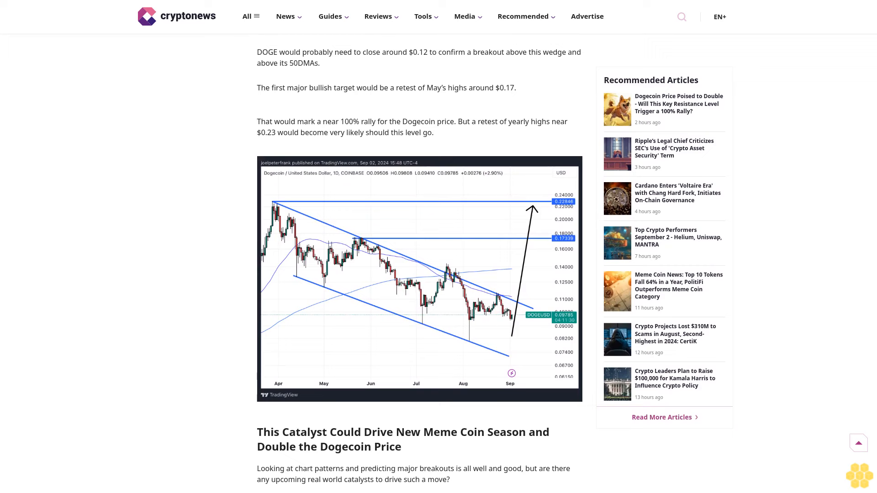
{"action": "scroll", "scroll_direction": "down", "scroll_amount": 3}
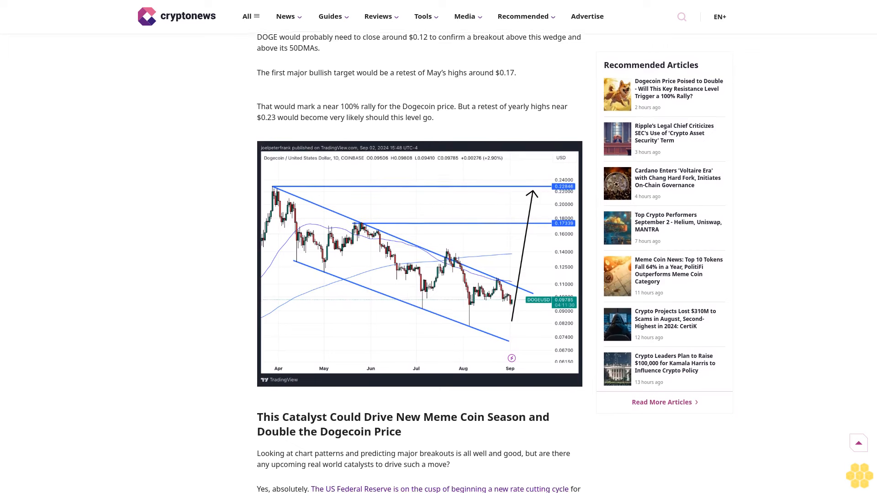
{"action": "scroll", "scroll_direction": "down", "scroll_amount": 3}
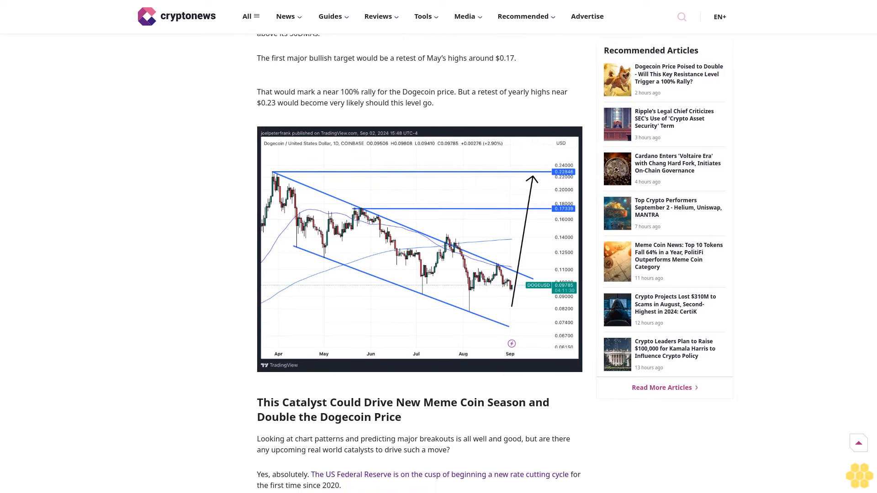
{"action": "scroll", "scroll_direction": "down", "scroll_amount": 3}
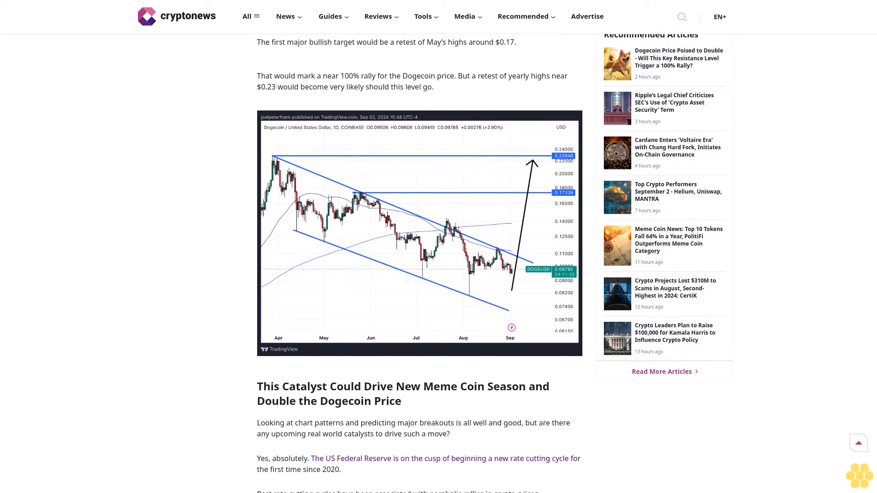
{"action": "scroll", "scroll_direction": "down", "scroll_amount": 3}
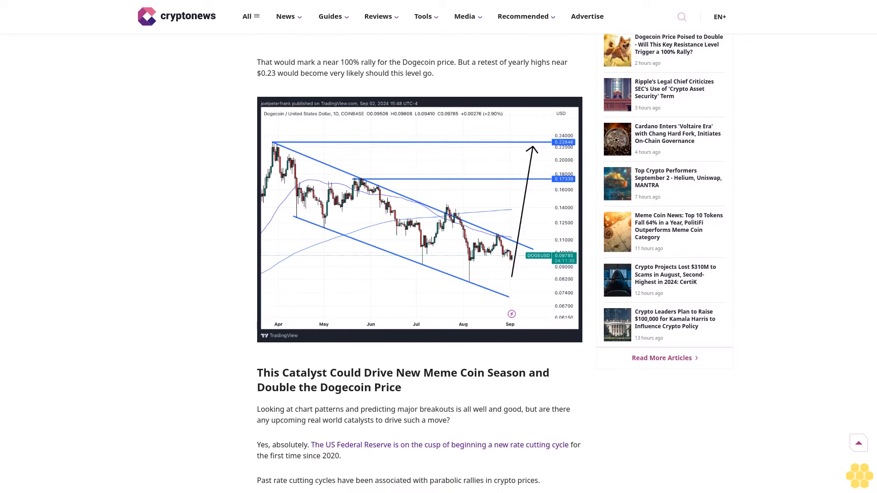
{"action": "scroll", "scroll_direction": "down", "scroll_amount": 3}
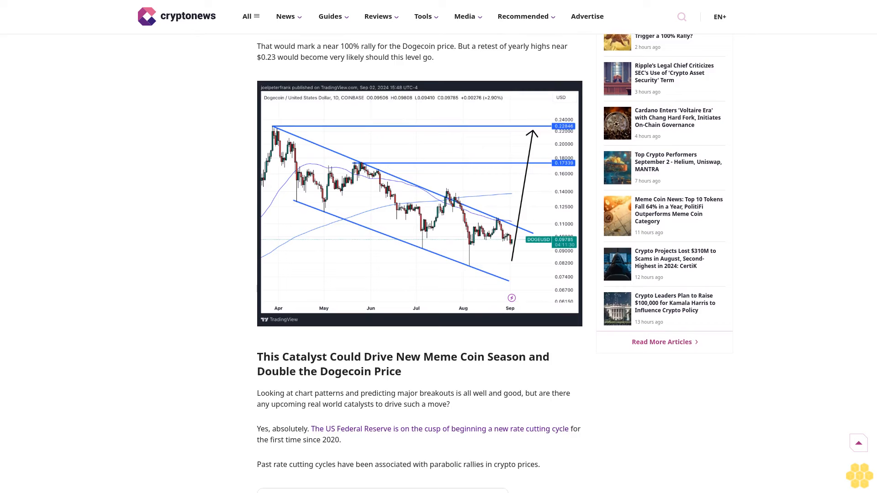
{"action": "scroll", "scroll_direction": "down", "scroll_amount": 3}
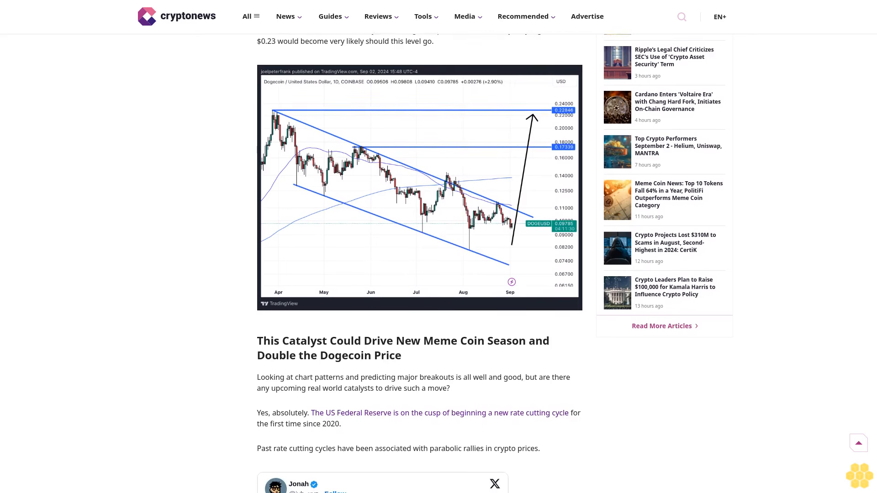
{"action": "scroll", "scroll_direction": "down", "scroll_amount": 3}
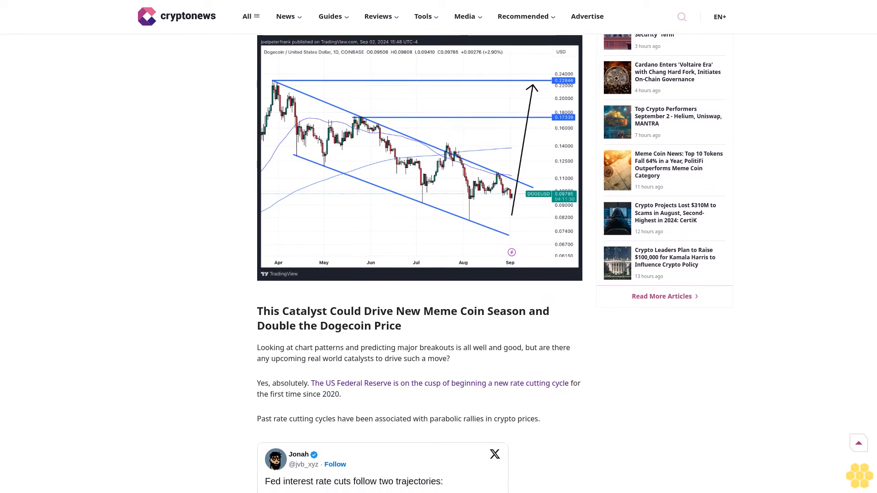
{"action": "scroll", "scroll_direction": "down", "scroll_amount": 3}
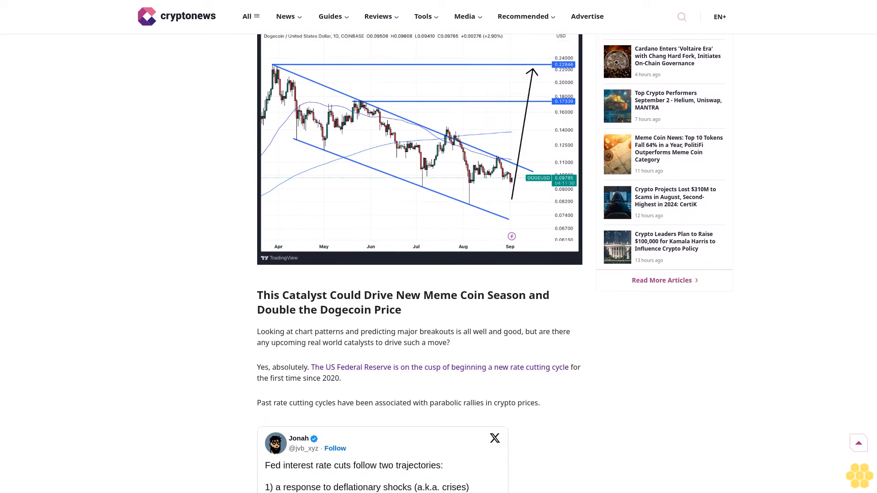
{"action": "scroll", "scroll_direction": "down", "scroll_amount": 3}
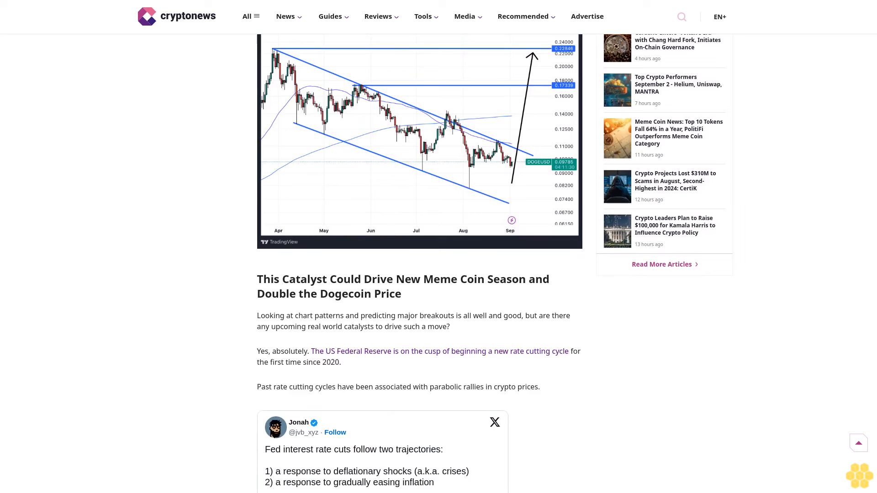
{"action": "scroll", "scroll_direction": "down", "scroll_amount": 3}
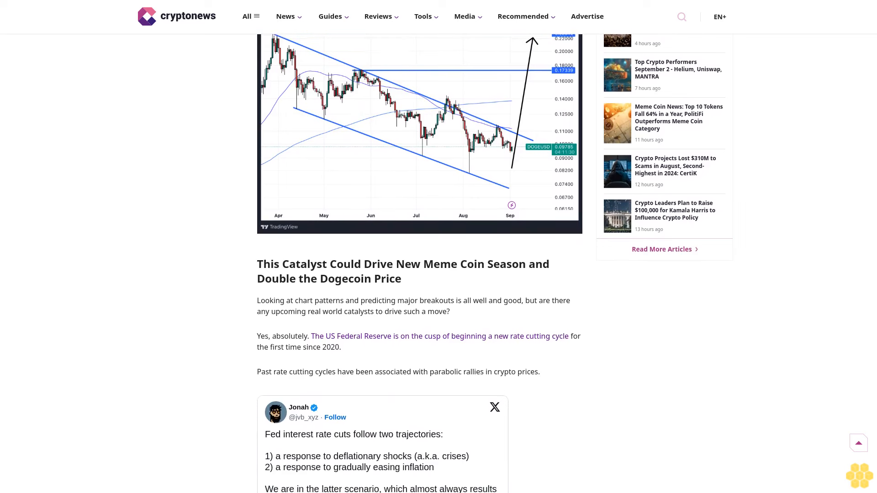
{"action": "scroll", "scroll_direction": "down", "scroll_amount": 3}
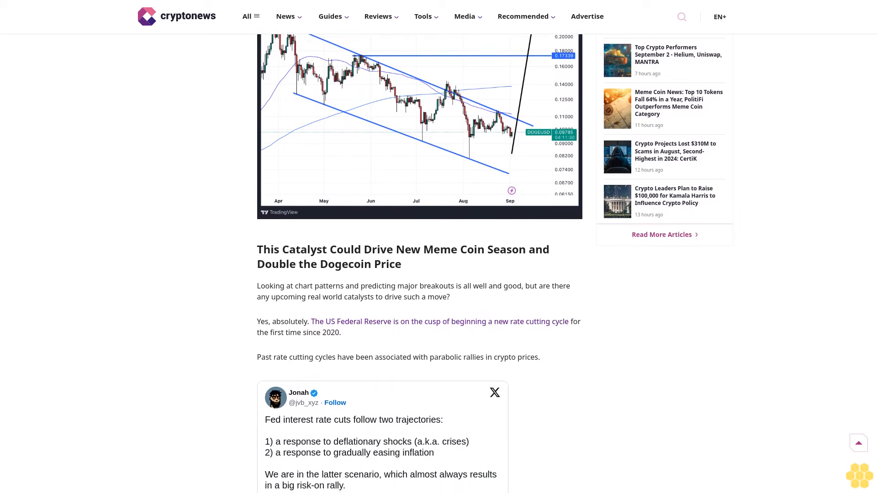
{"action": "scroll", "scroll_direction": "down", "scroll_amount": 3}
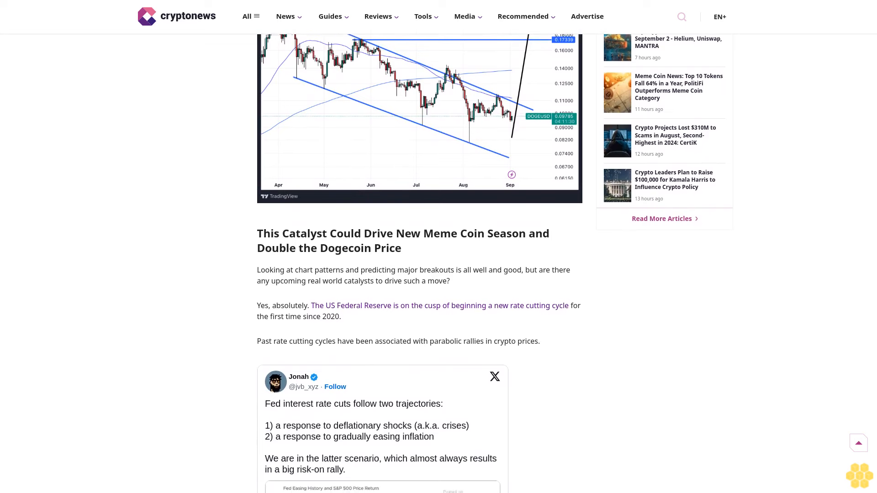
{"action": "scroll", "scroll_direction": "down", "scroll_amount": 3}
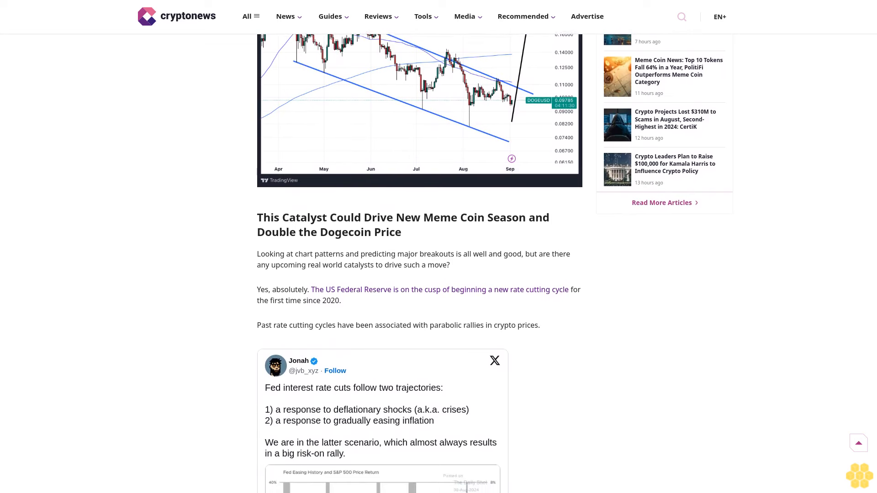
{"action": "scroll", "scroll_direction": "down", "scroll_amount": 3}
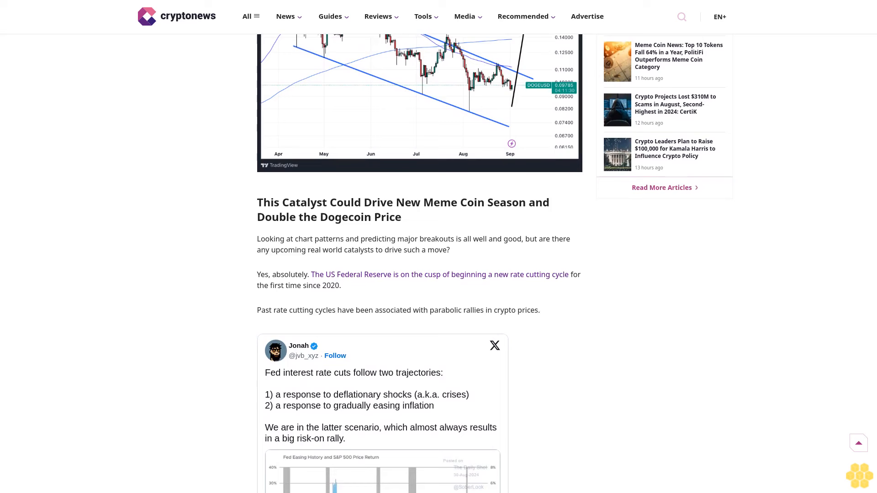
{"action": "scroll", "scroll_direction": "down", "scroll_amount": 3}
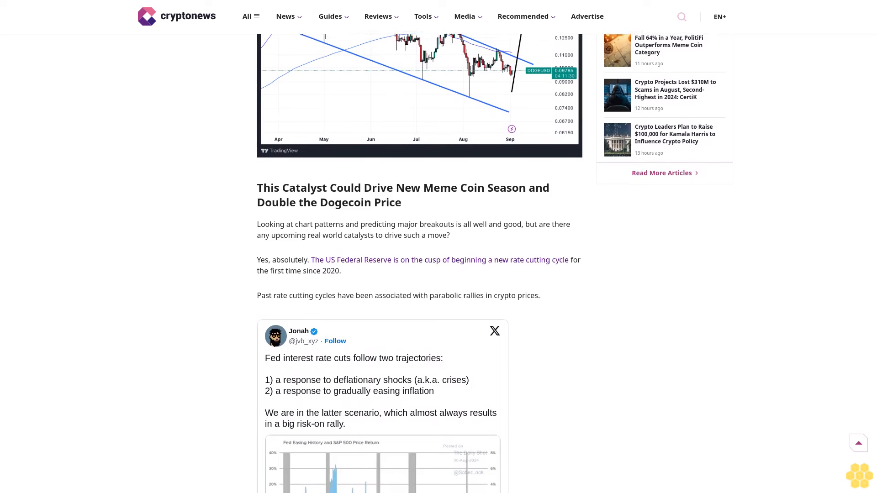
{"action": "scroll", "scroll_direction": "down", "scroll_amount": 3}
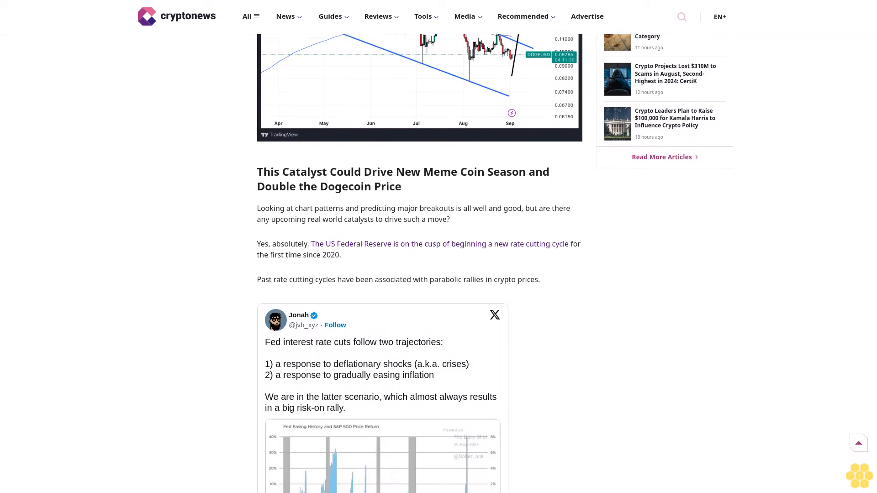
{"action": "scroll", "scroll_direction": "down", "scroll_amount": 3}
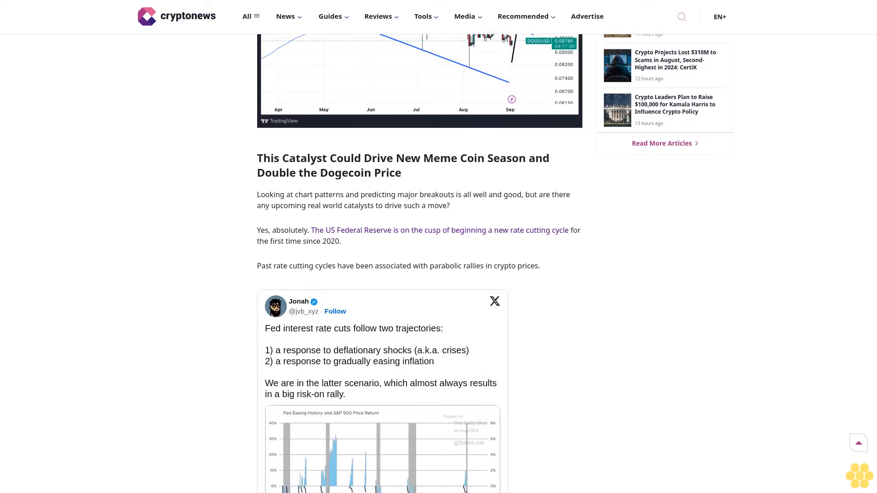
{"action": "scroll", "scroll_direction": "down", "scroll_amount": 3}
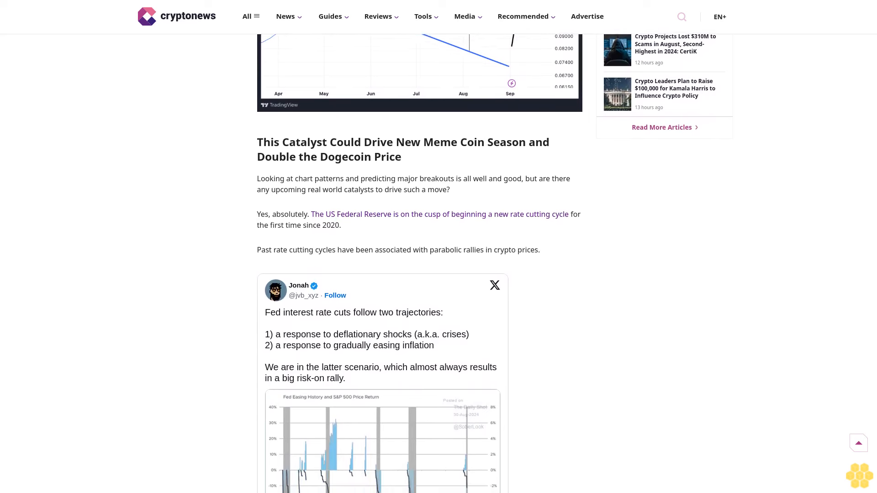
{"action": "scroll", "scroll_direction": "down", "scroll_amount": 3}
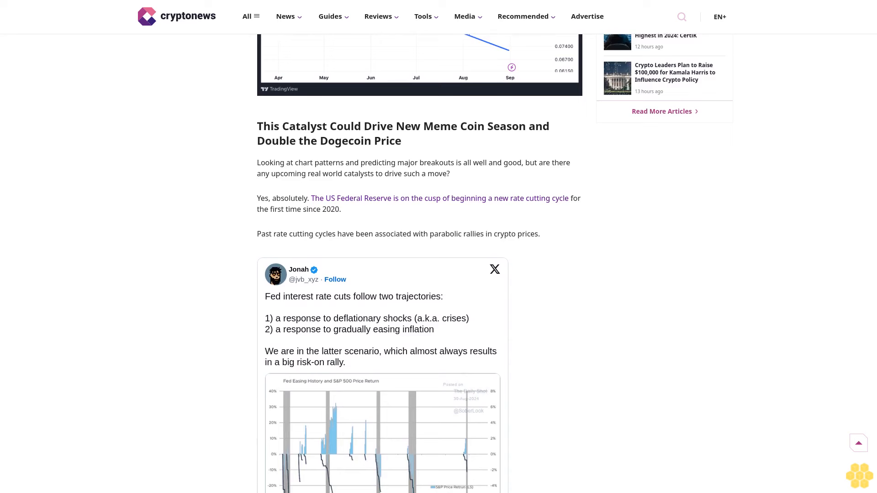
{"action": "scroll", "scroll_direction": "down", "scroll_amount": 3}
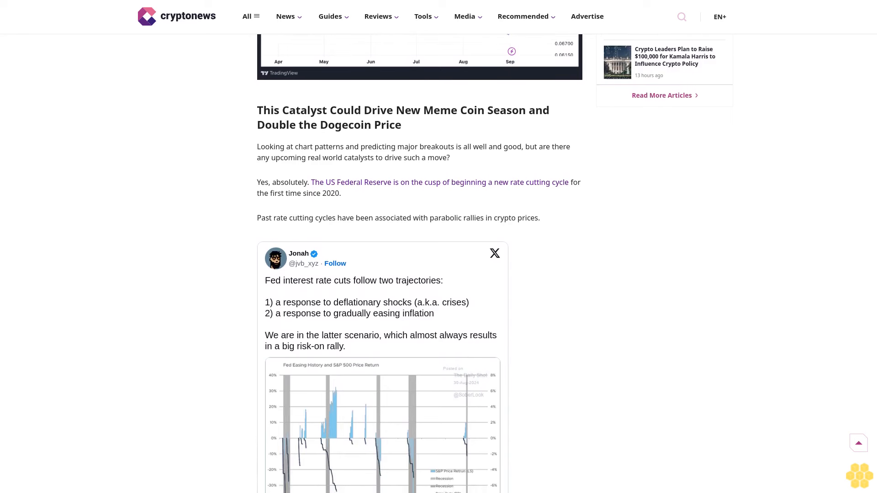
{"action": "scroll", "scroll_direction": "down", "scroll_amount": 3}
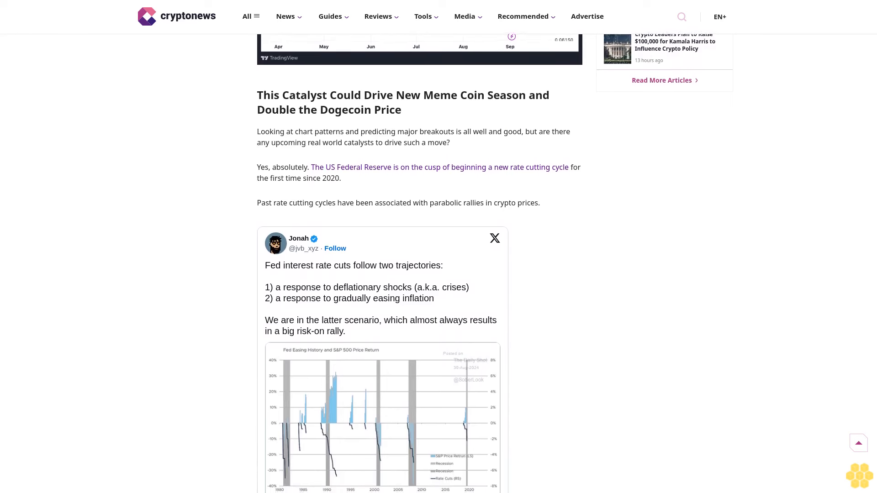
{"action": "scroll", "scroll_direction": "down", "scroll_amount": 3}
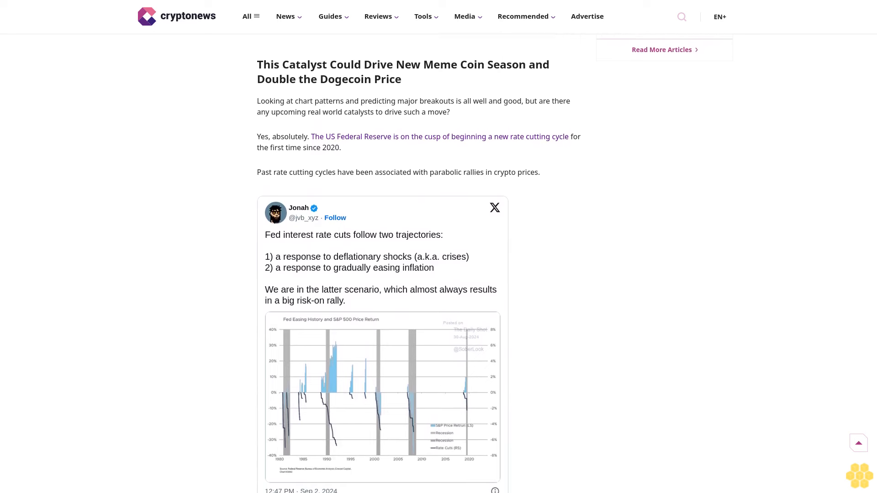
{"action": "scroll", "scroll_direction": "down", "scroll_amount": 3}
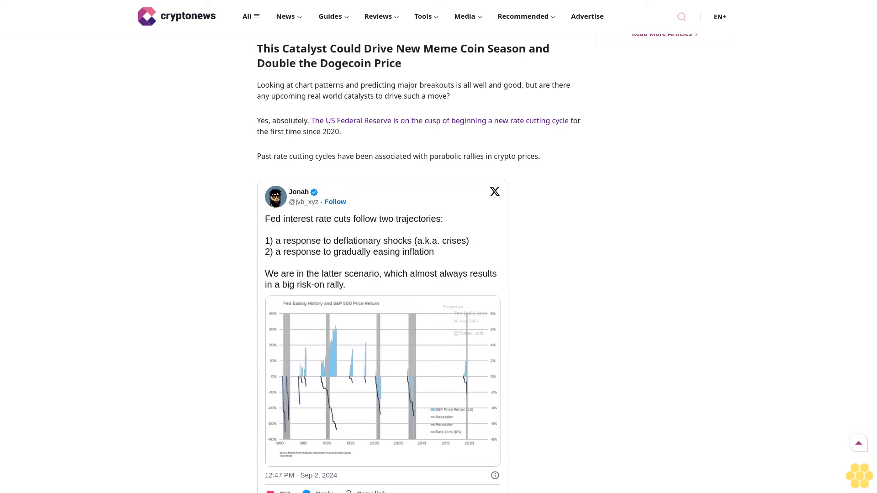
{"action": "scroll", "scroll_direction": "down", "scroll_amount": 3}
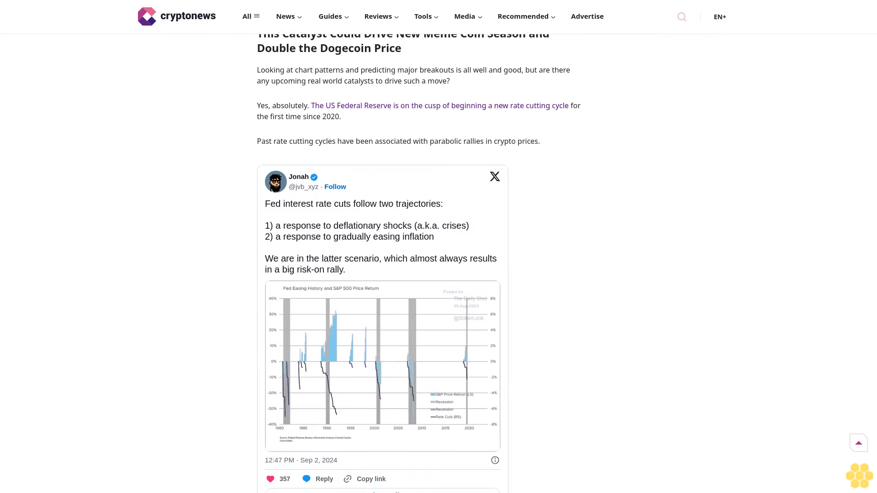
{"action": "scroll", "scroll_direction": "down", "scroll_amount": 3}
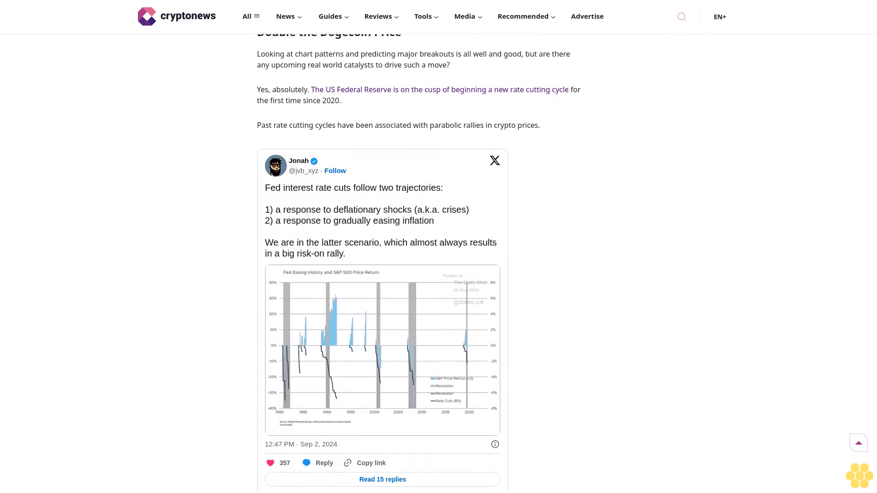
{"action": "scroll", "scroll_direction": "down", "scroll_amount": 3}
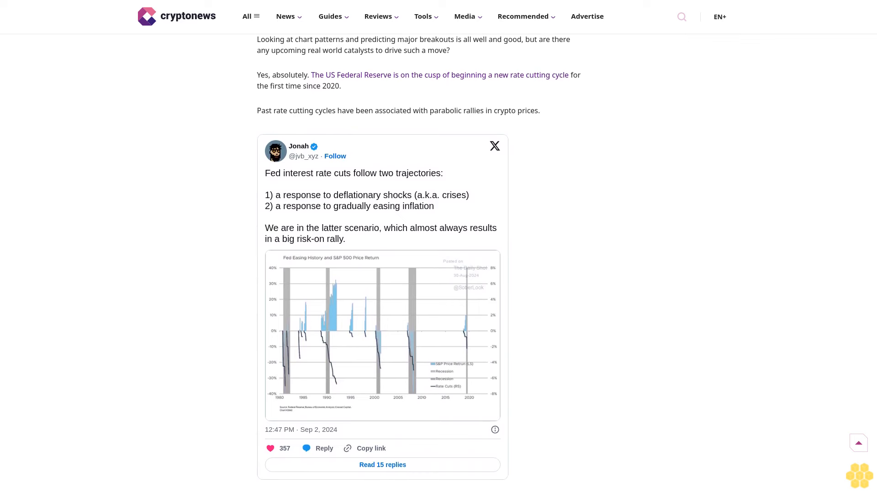
{"action": "scroll", "scroll_direction": "down", "scroll_amount": 3}
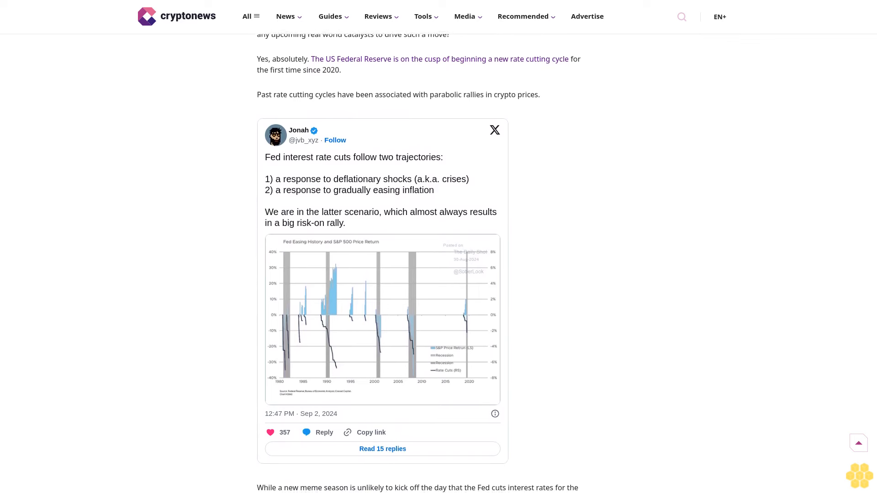
{"action": "scroll", "scroll_direction": "down", "scroll_amount": 3}
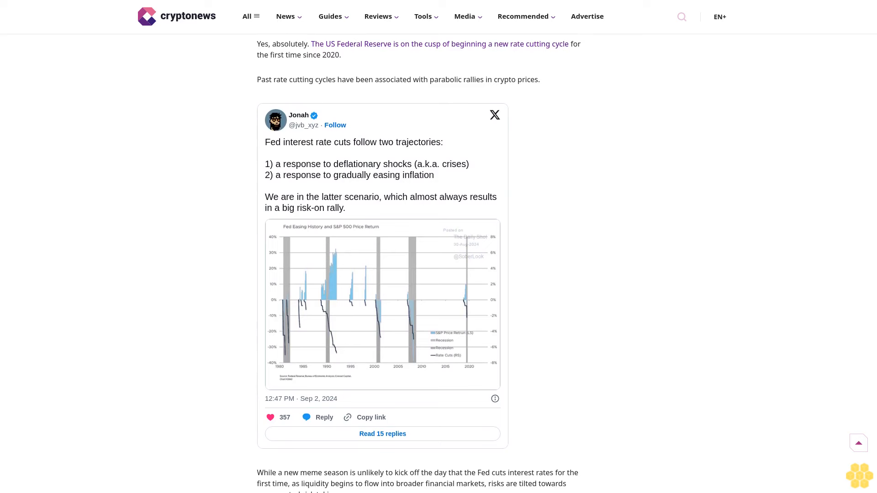
{"action": "scroll", "scroll_direction": "down", "scroll_amount": 3}
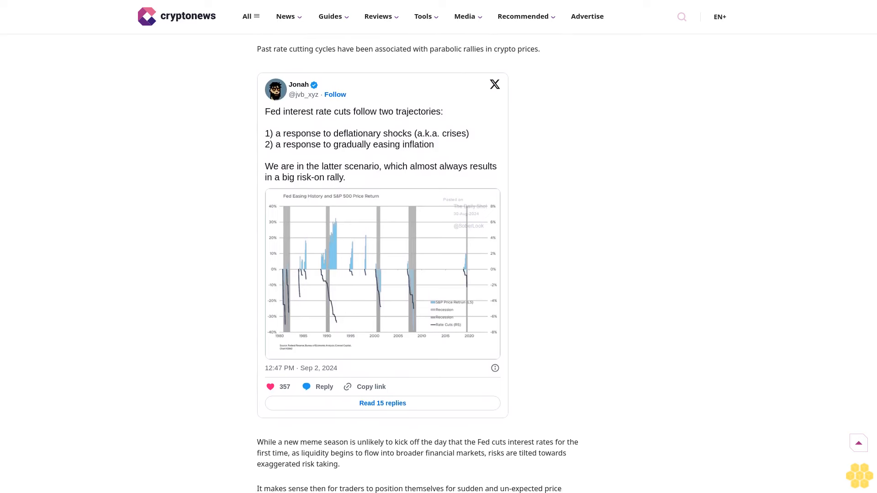
{"action": "scroll", "scroll_direction": "down", "scroll_amount": 3}
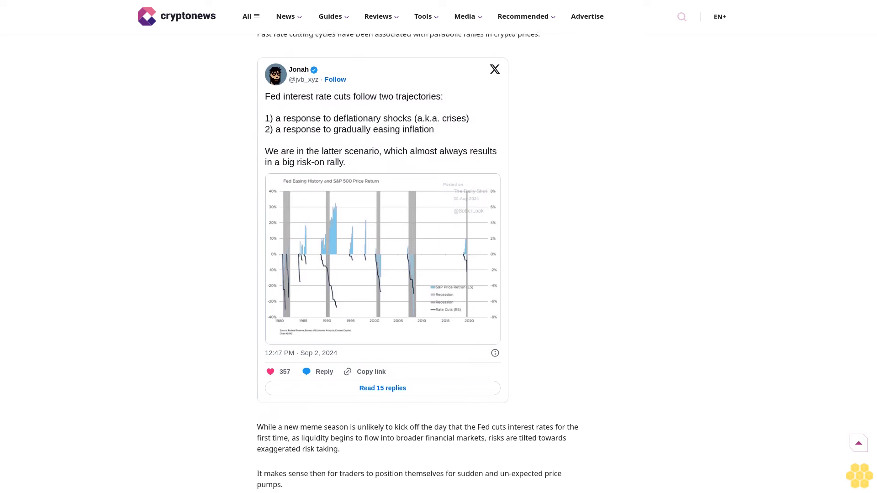
{"action": "scroll", "scroll_direction": "down", "scroll_amount": 3}
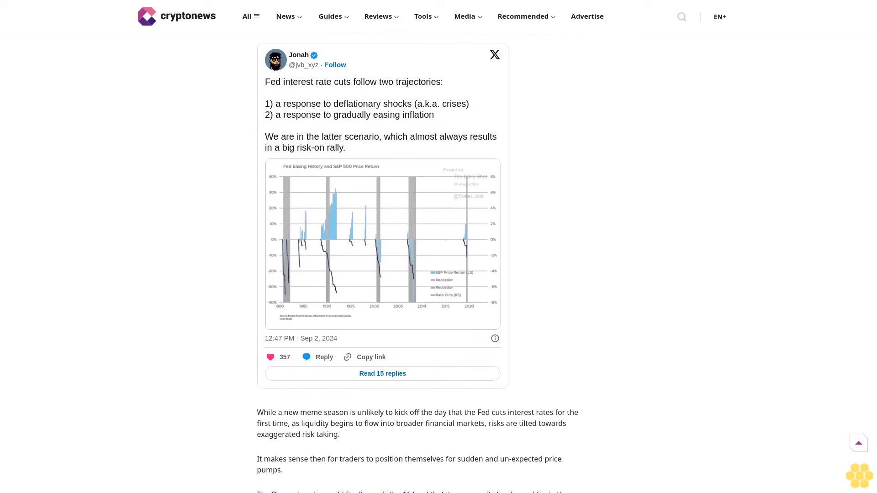
{"action": "scroll", "scroll_direction": "down", "scroll_amount": 3}
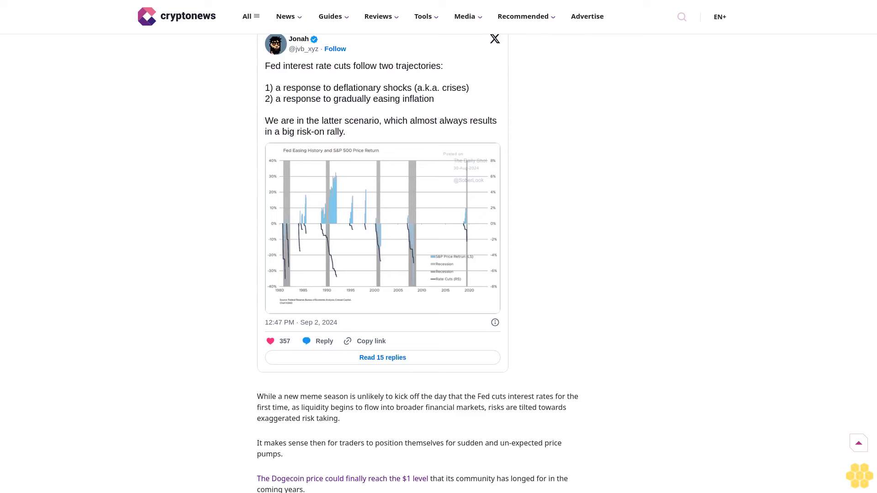
{"action": "scroll", "scroll_direction": "down", "scroll_amount": 3}
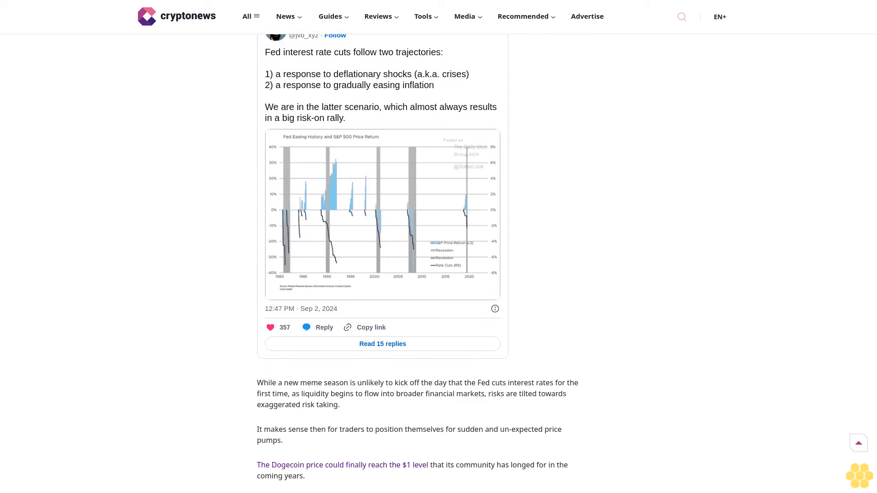
{"action": "scroll", "scroll_direction": "down", "scroll_amount": 3}
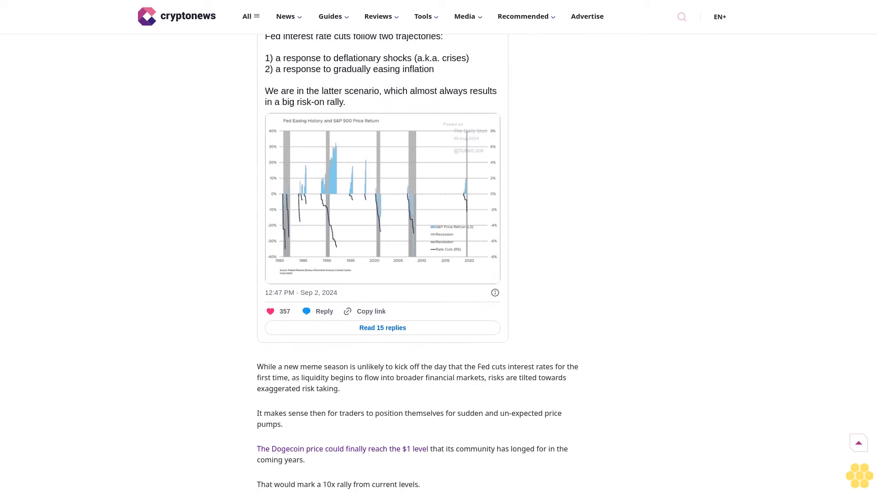
{"action": "scroll", "scroll_direction": "down", "scroll_amount": 3}
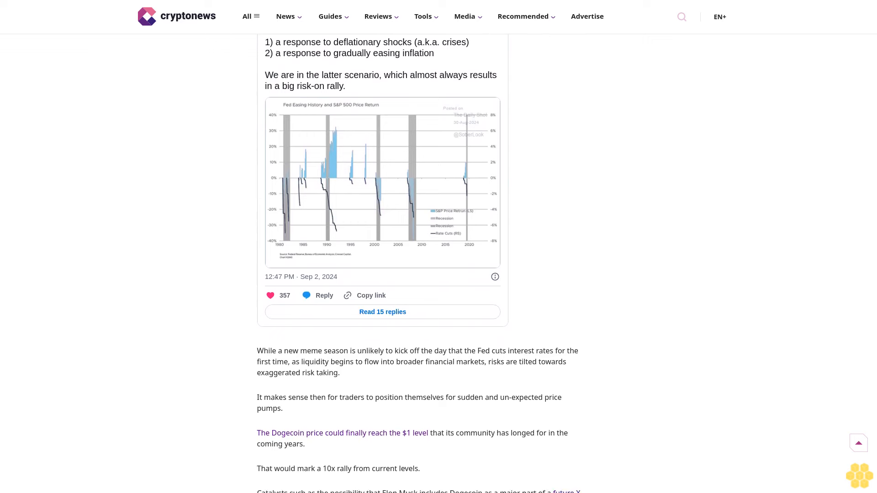
{"action": "scroll", "scroll_direction": "down", "scroll_amount": 3}
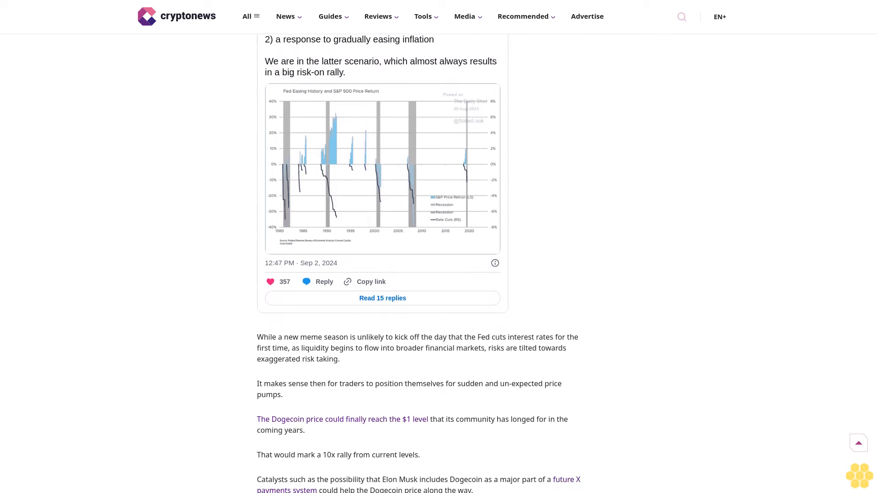
{"action": "scroll", "scroll_direction": "down", "scroll_amount": 3}
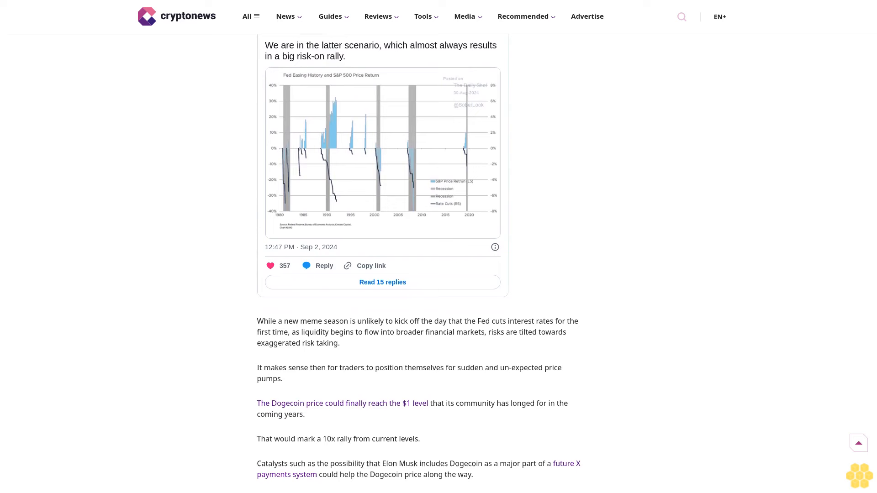
{"action": "scroll", "scroll_direction": "down", "scroll_amount": 3}
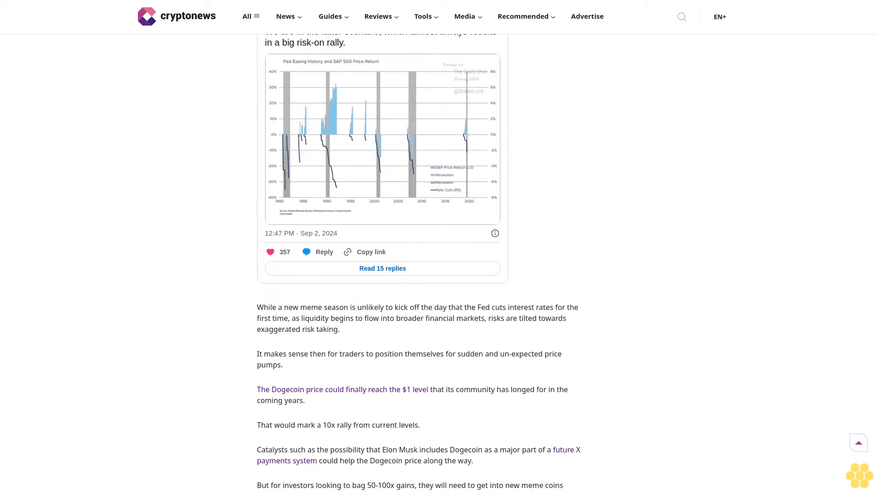
{"action": "scroll", "scroll_direction": "down", "scroll_amount": 3}
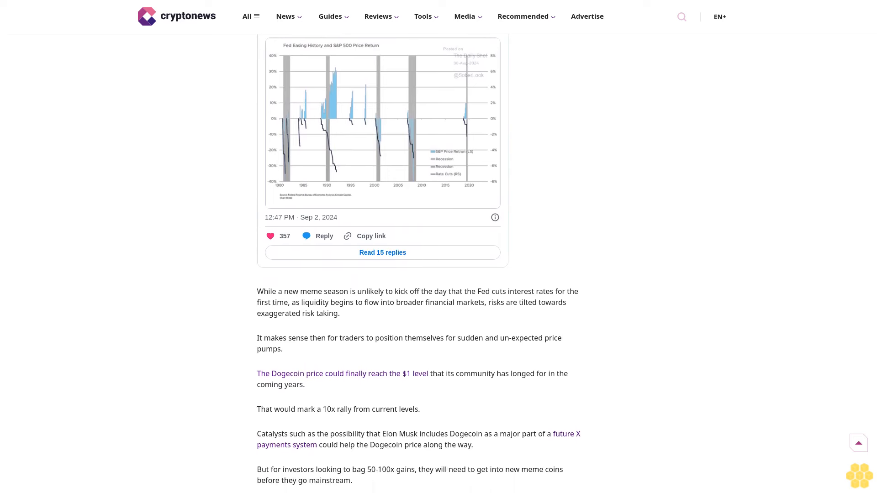
{"action": "scroll", "scroll_direction": "down", "scroll_amount": 3}
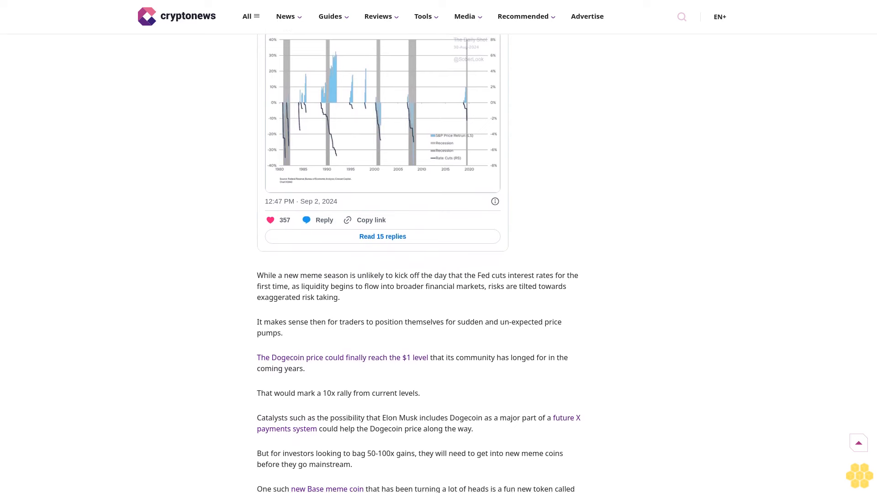
{"action": "scroll", "scroll_direction": "down", "scroll_amount": 3}
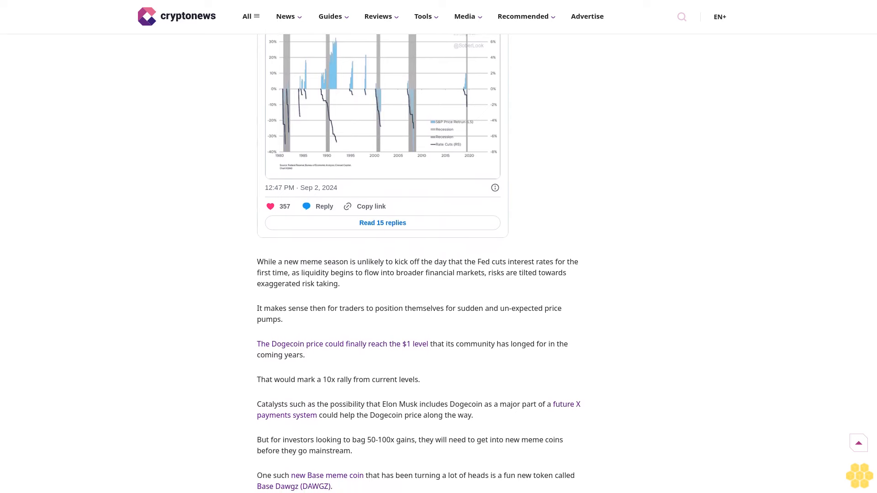
{"action": "scroll", "scroll_direction": "down", "scroll_amount": 3}
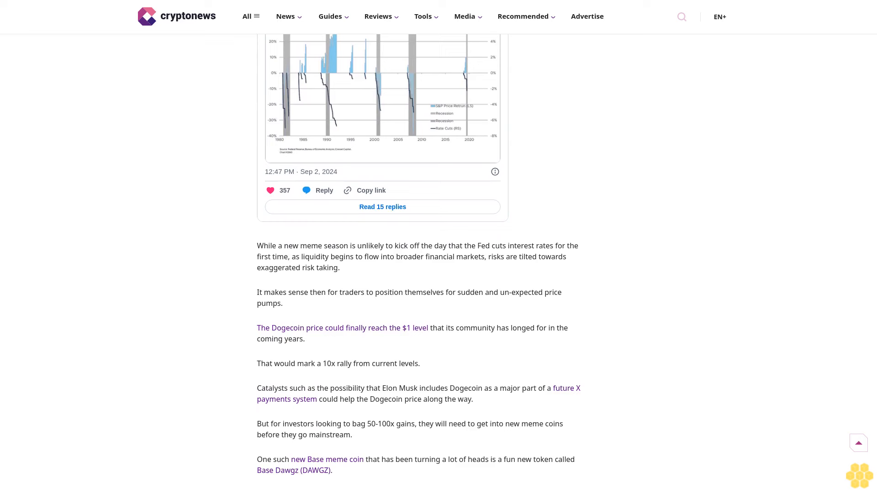
{"action": "scroll", "scroll_direction": "down", "scroll_amount": 3}
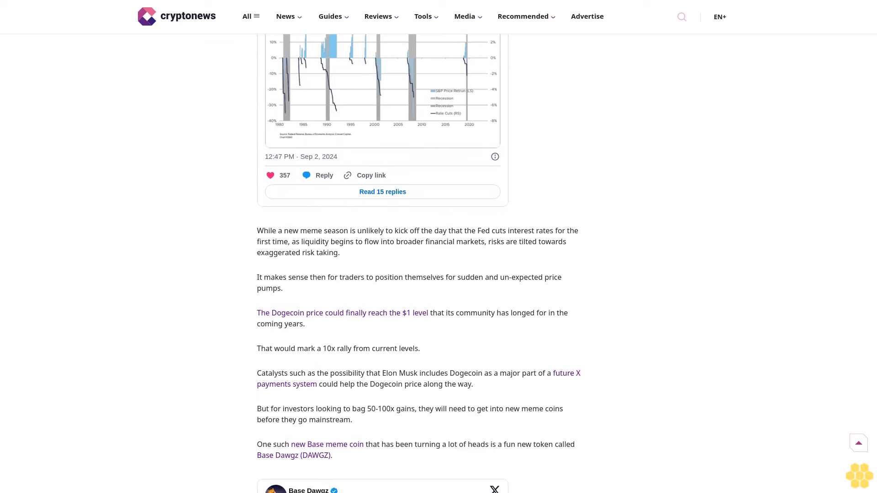
{"action": "scroll", "scroll_direction": "down", "scroll_amount": 3}
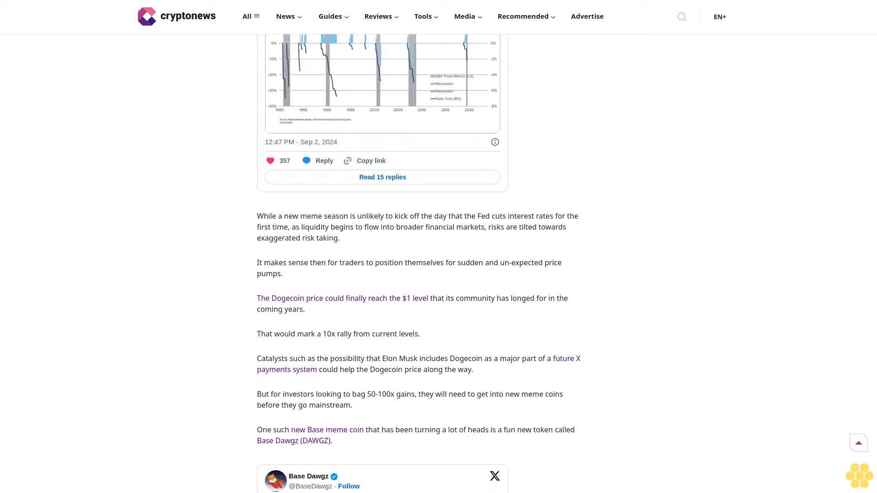
{"action": "scroll", "scroll_direction": "down", "scroll_amount": 3}
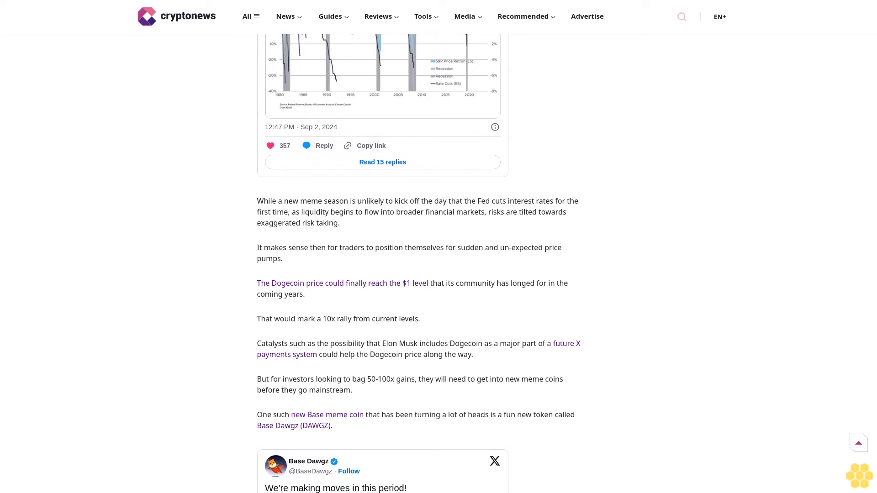
{"action": "scroll", "scroll_direction": "down", "scroll_amount": 3}
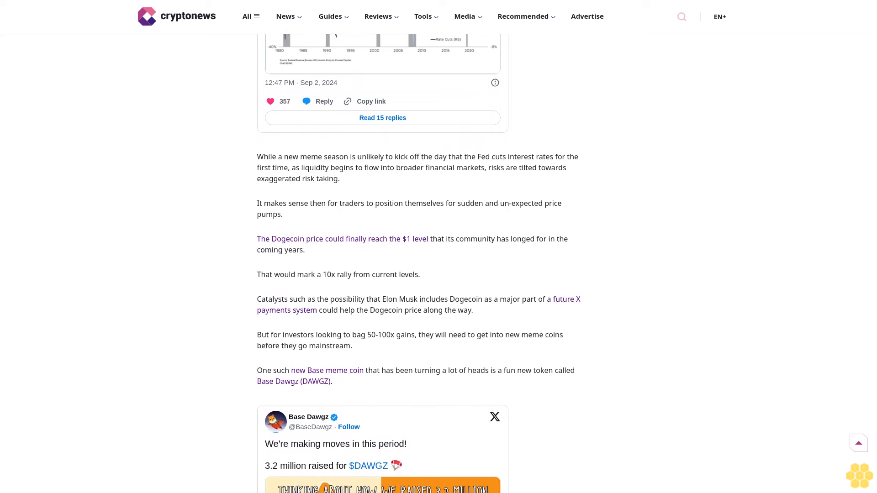
{"action": "scroll", "scroll_direction": "down", "scroll_amount": 3}
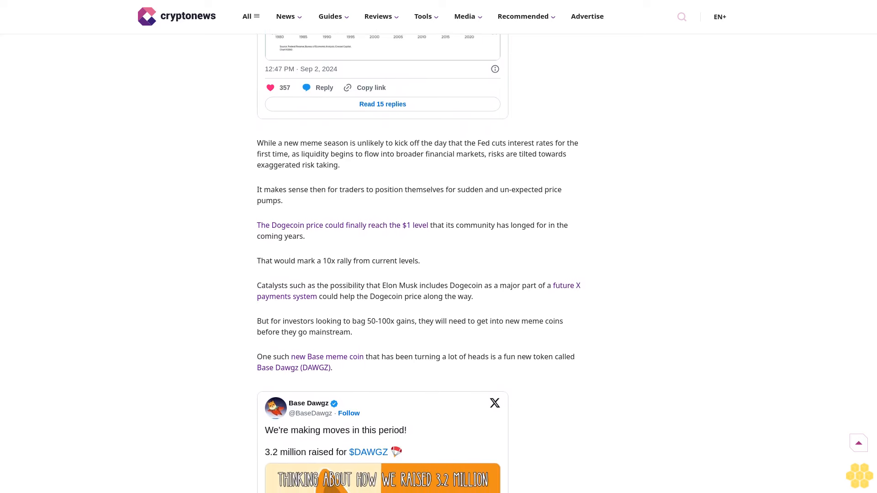
{"action": "scroll", "scroll_direction": "down", "scroll_amount": 3}
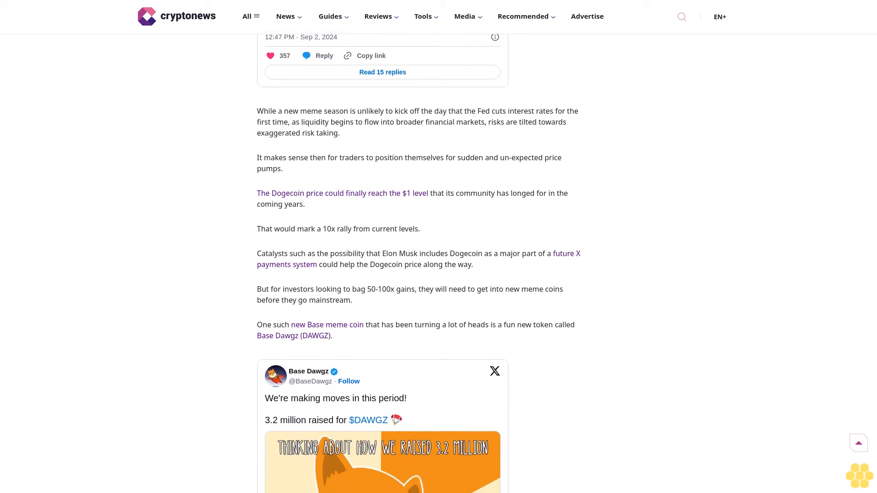
{"action": "scroll", "scroll_direction": "down", "scroll_amount": 3}
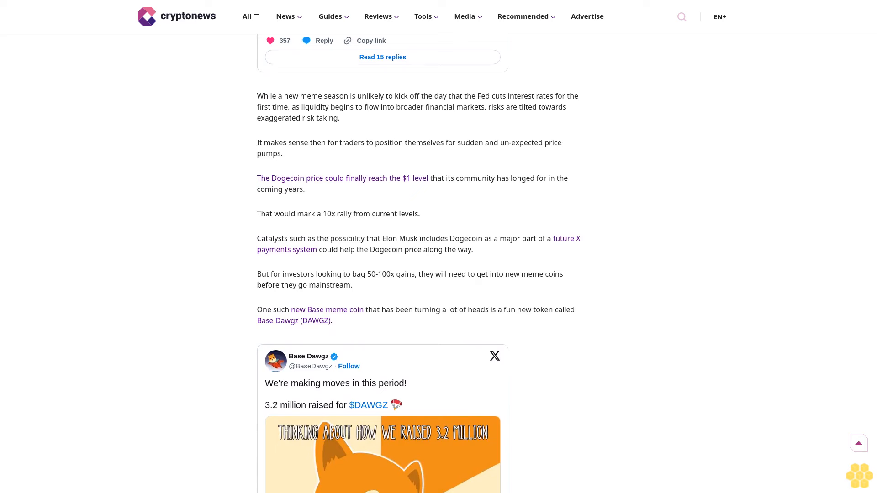
{"action": "scroll", "scroll_direction": "down", "scroll_amount": 3}
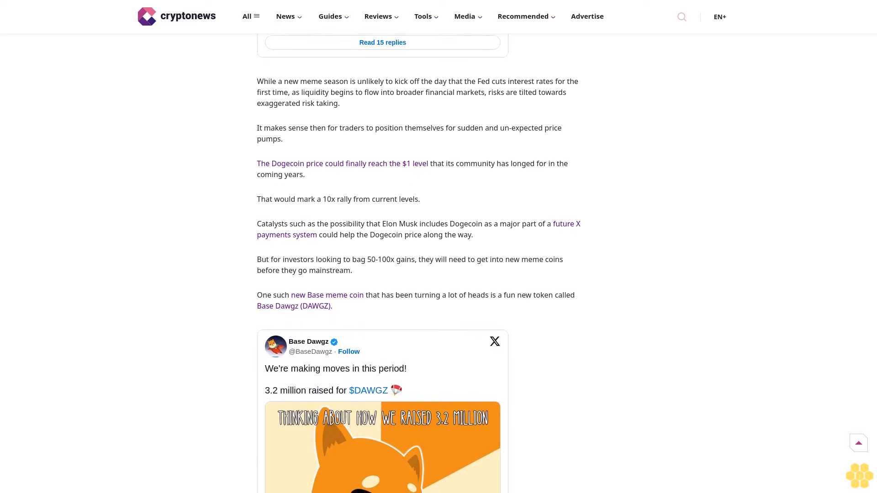
{"action": "scroll", "scroll_direction": "down", "scroll_amount": 3}
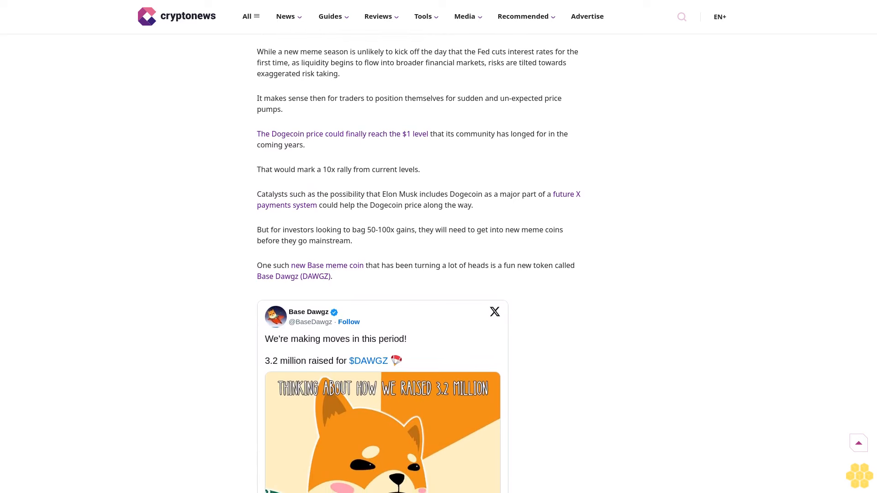
{"action": "scroll", "scroll_direction": "down", "scroll_amount": 3}
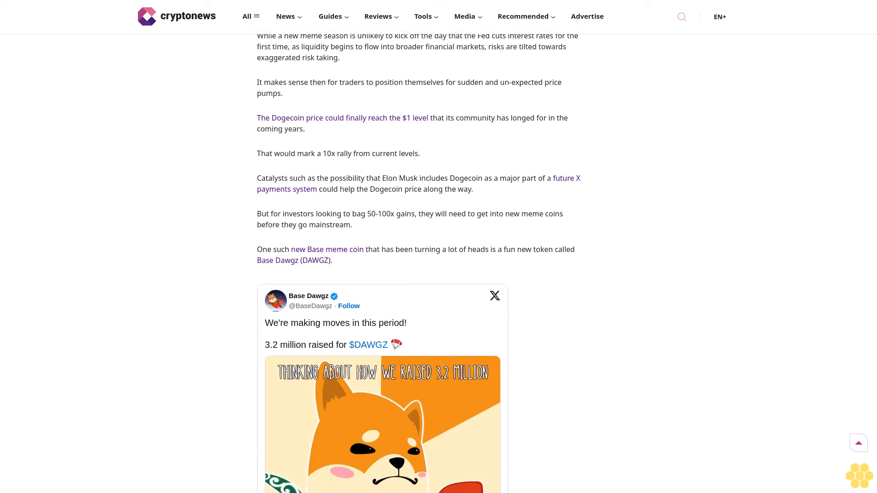
{"action": "scroll", "scroll_direction": "down", "scroll_amount": 3}
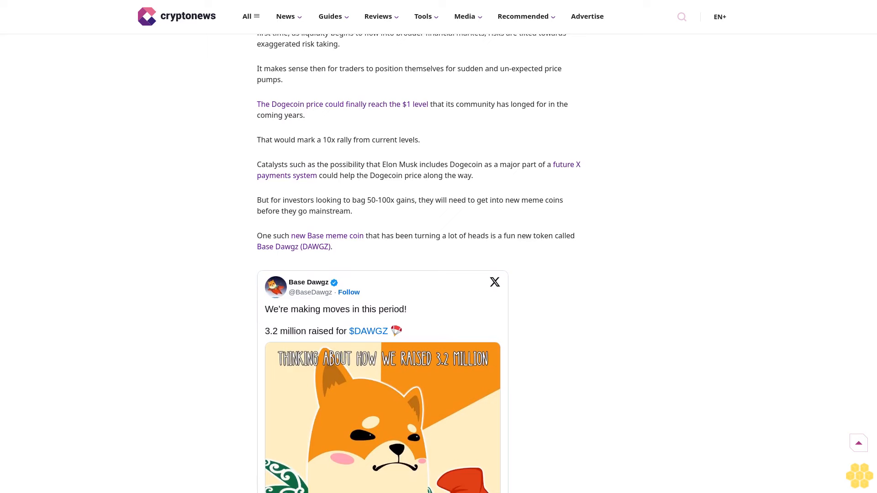
{"action": "scroll", "scroll_direction": "down", "scroll_amount": 3}
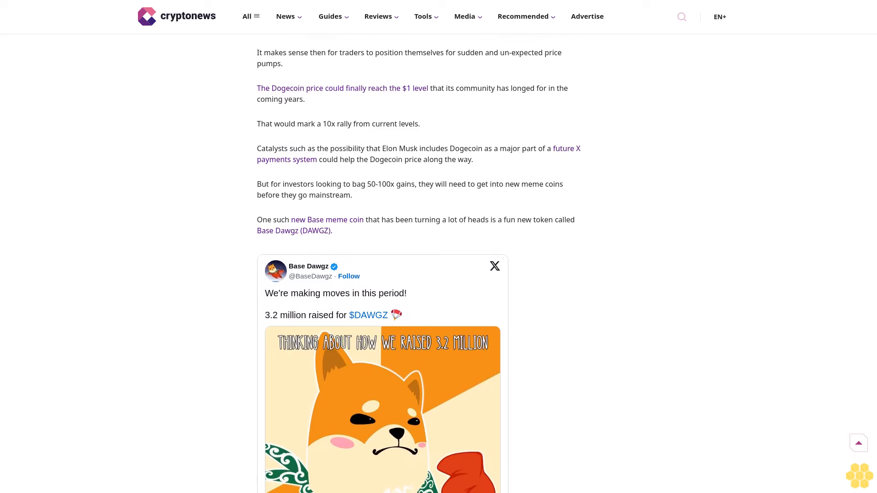
{"action": "scroll", "scroll_direction": "down", "scroll_amount": 3}
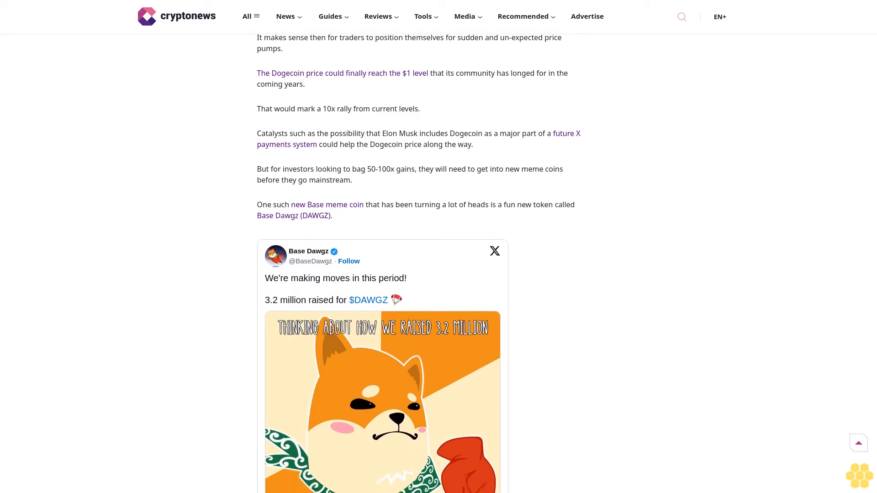
{"action": "scroll", "scroll_direction": "down", "scroll_amount": 3}
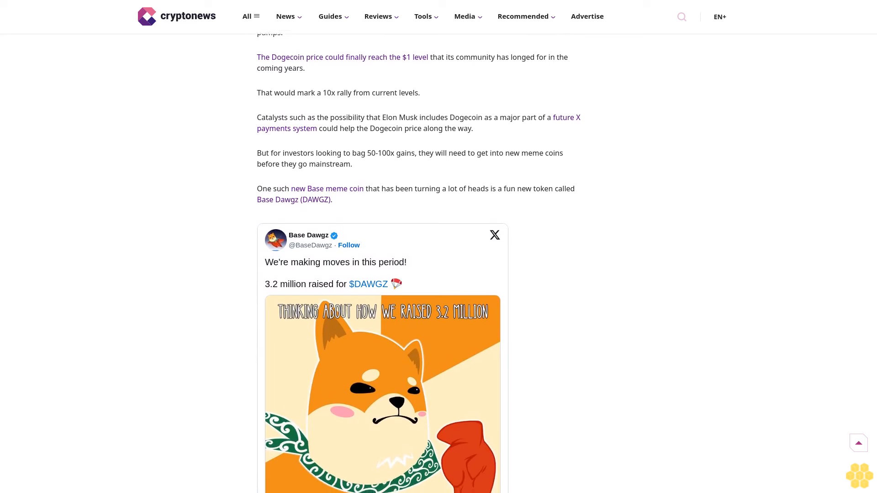
{"action": "scroll", "scroll_direction": "down", "scroll_amount": 3}
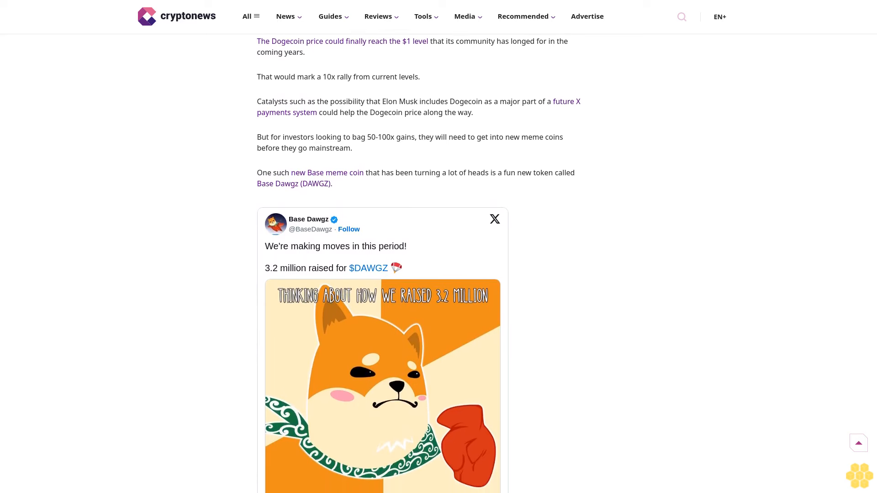
{"action": "scroll", "scroll_direction": "down", "scroll_amount": 3}
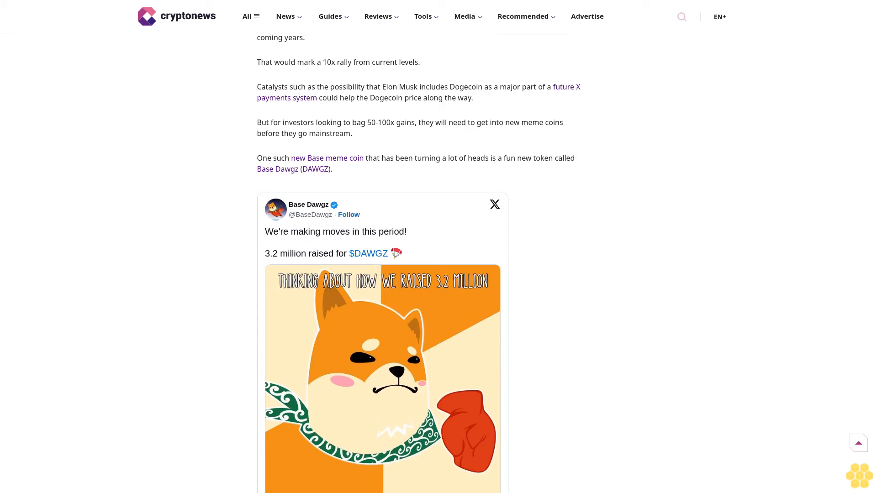
{"action": "scroll", "scroll_direction": "down", "scroll_amount": 3}
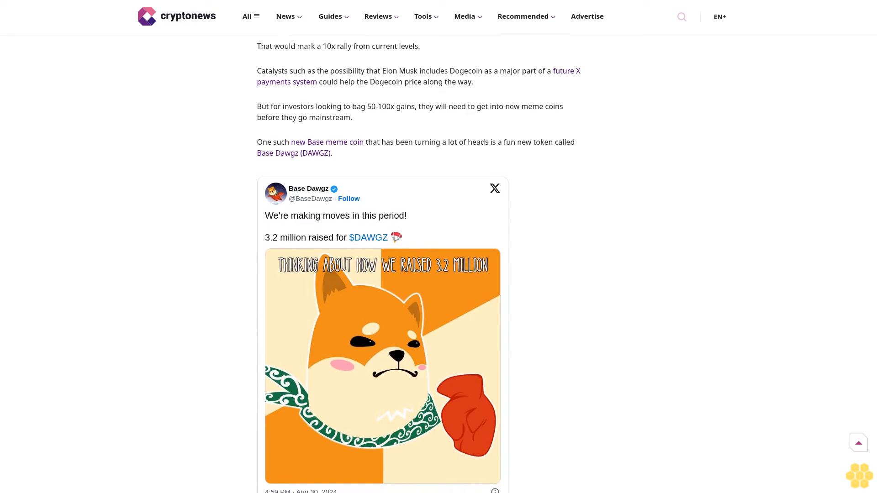
{"action": "scroll", "scroll_direction": "down", "scroll_amount": 3}
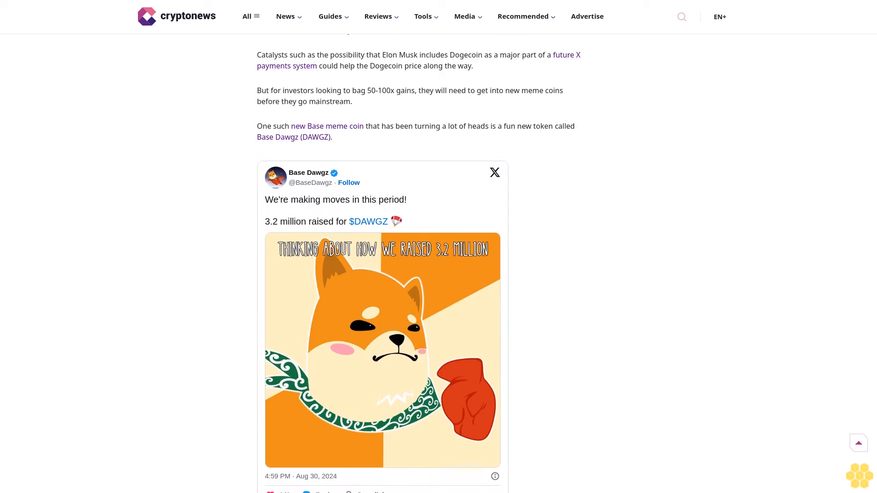
{"action": "scroll", "scroll_direction": "down", "scroll_amount": 3}
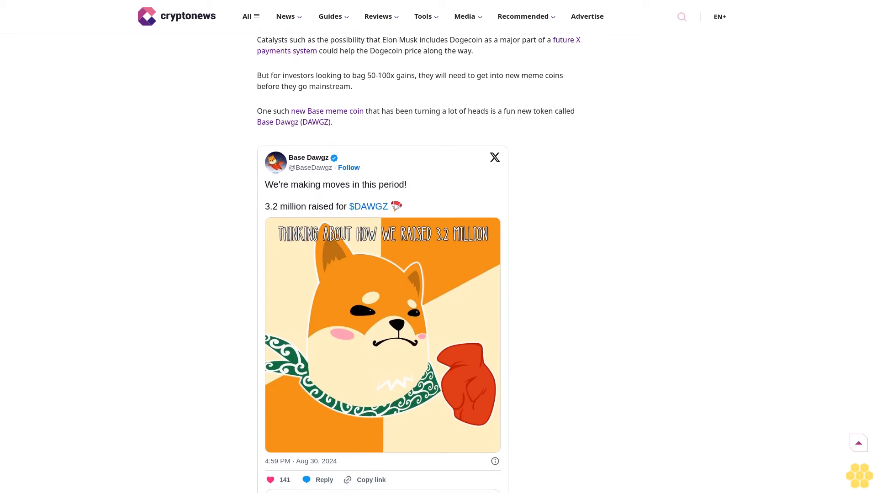
{"action": "scroll", "scroll_direction": "down", "scroll_amount": 3}
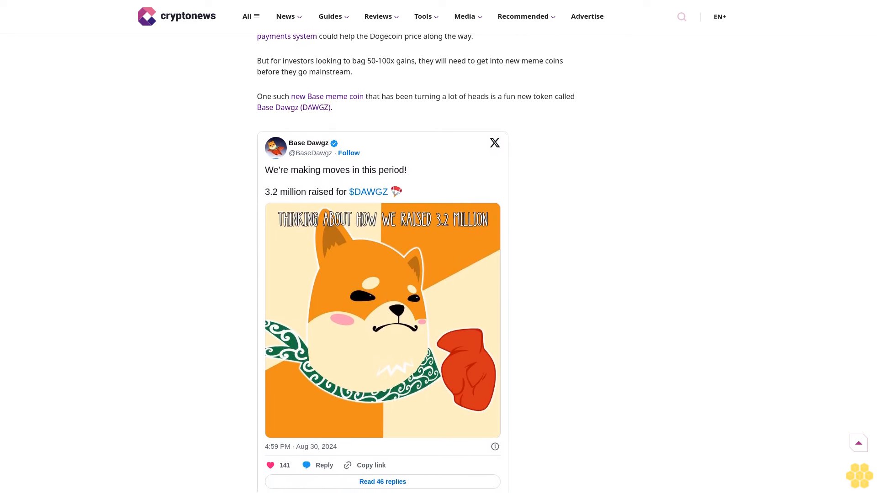
{"action": "scroll", "scroll_direction": "down", "scroll_amount": 3}
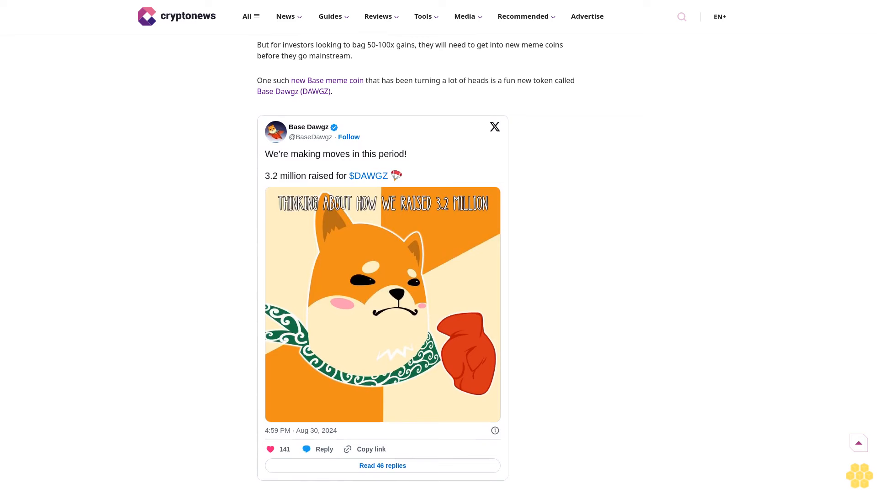
{"action": "scroll", "scroll_direction": "down", "scroll_amount": 3}
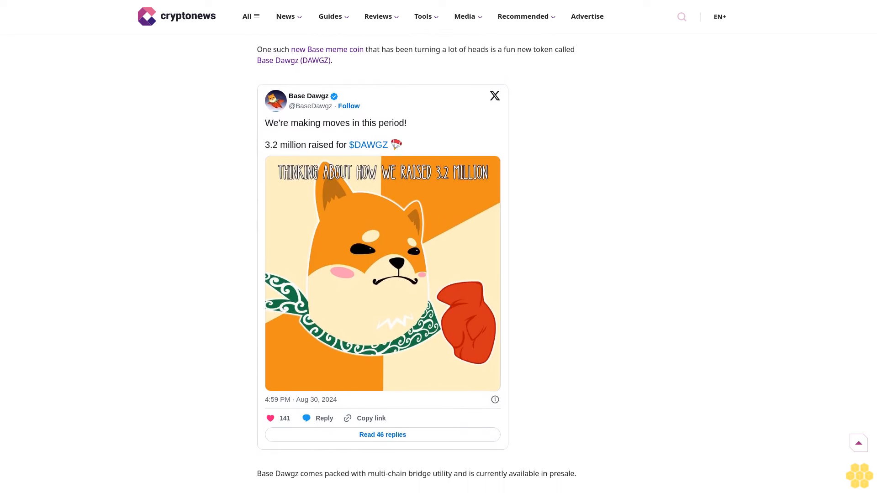
{"action": "scroll", "scroll_direction": "down", "scroll_amount": 3}
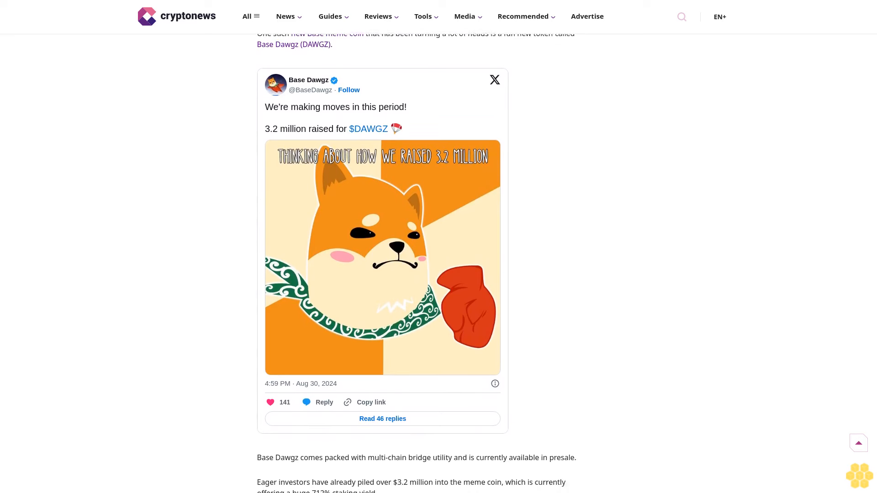
{"action": "scroll", "scroll_direction": "down", "scroll_amount": 3}
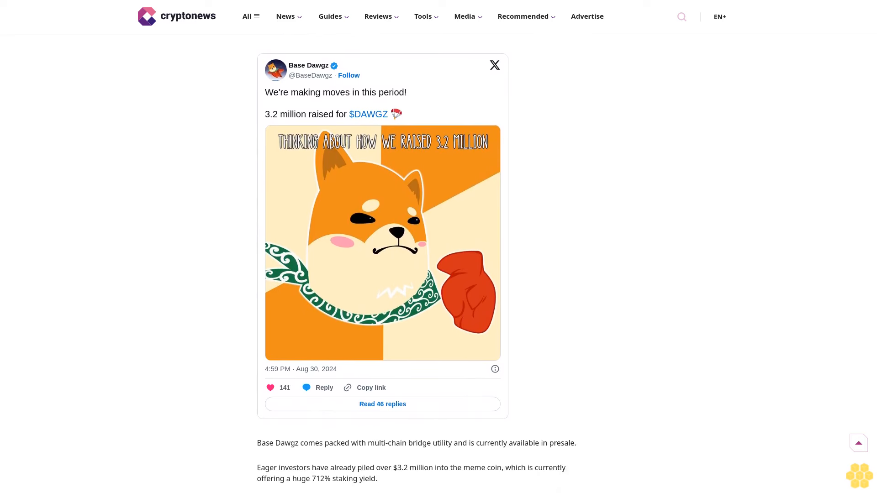
{"action": "scroll", "scroll_direction": "down", "scroll_amount": 3}
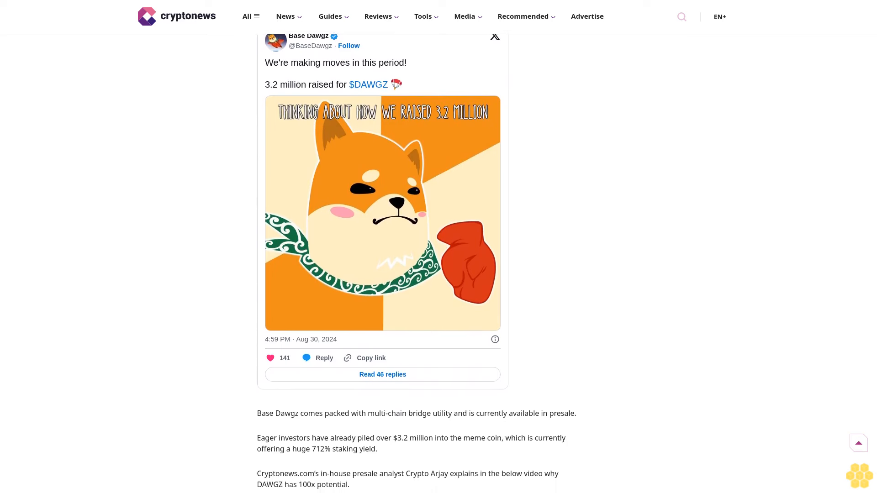
{"action": "scroll", "scroll_direction": "down", "scroll_amount": 3}
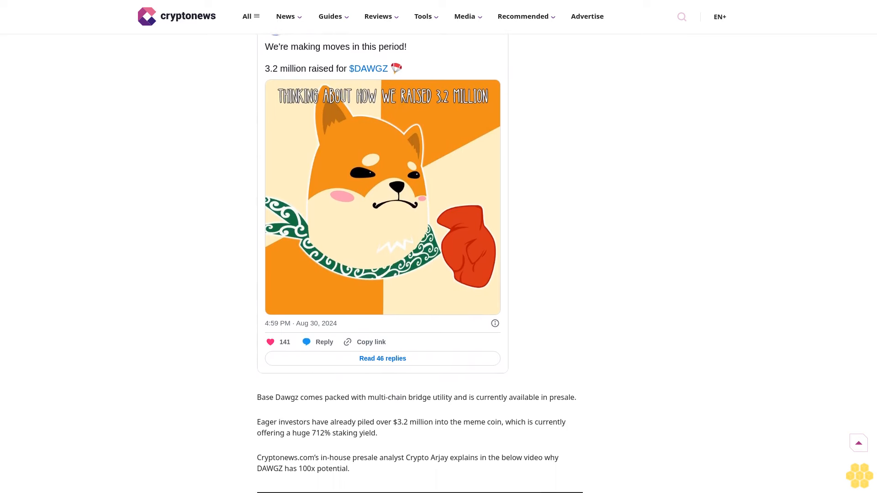
{"action": "scroll", "scroll_direction": "down", "scroll_amount": 3}
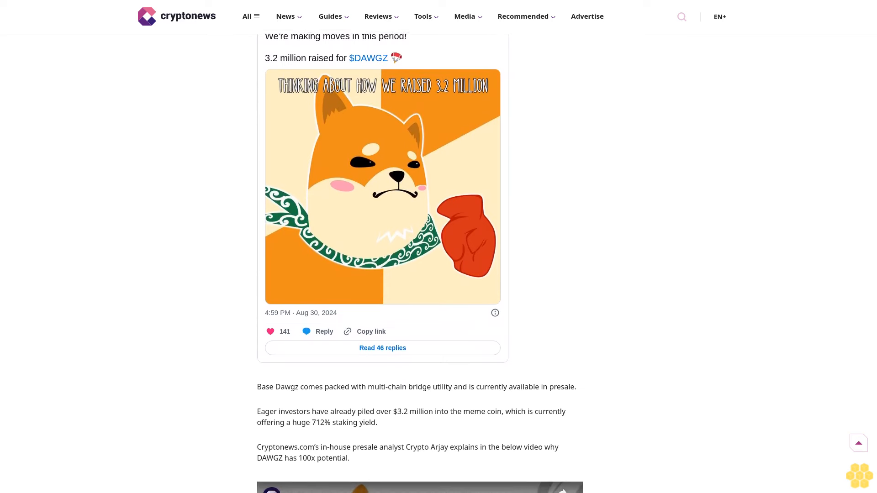
{"action": "scroll", "scroll_direction": "down", "scroll_amount": 3}
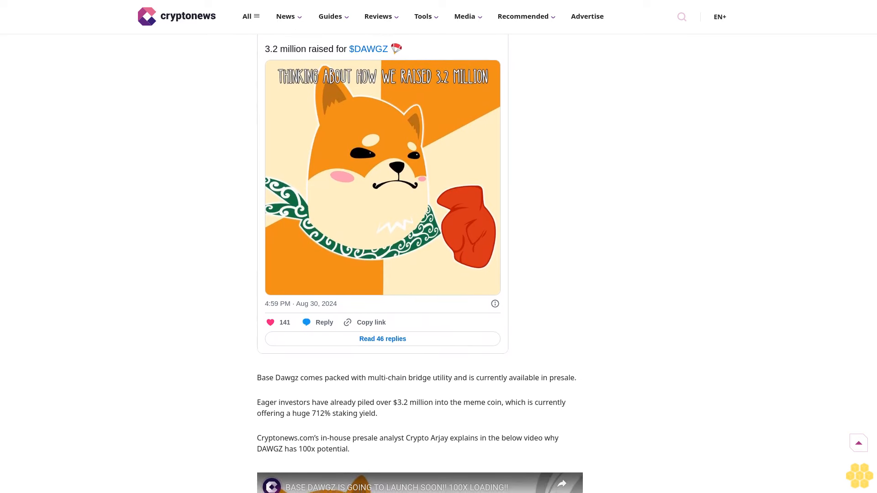
{"action": "scroll", "scroll_direction": "down", "scroll_amount": 3}
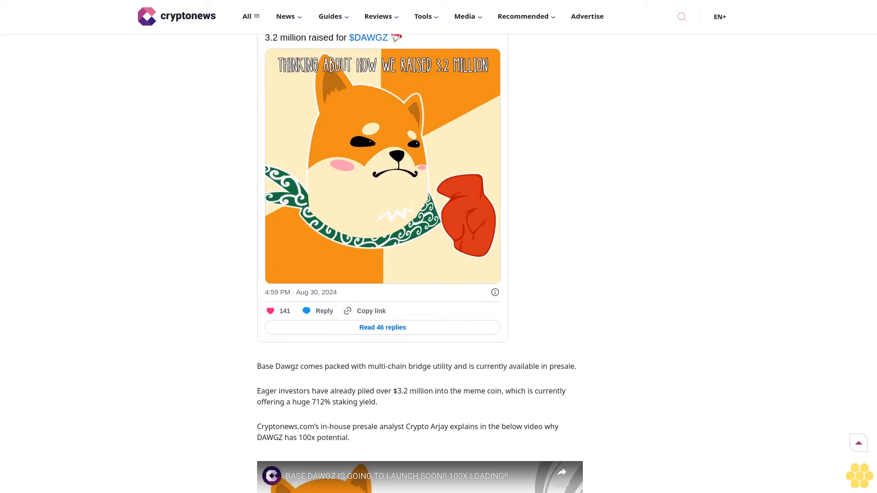
{"action": "scroll", "scroll_direction": "down", "scroll_amount": 3}
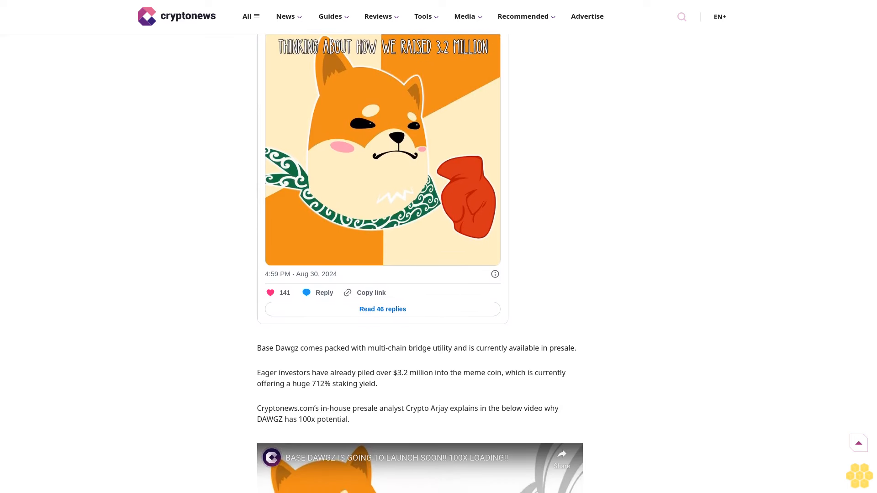
{"action": "scroll", "scroll_direction": "down", "scroll_amount": 3}
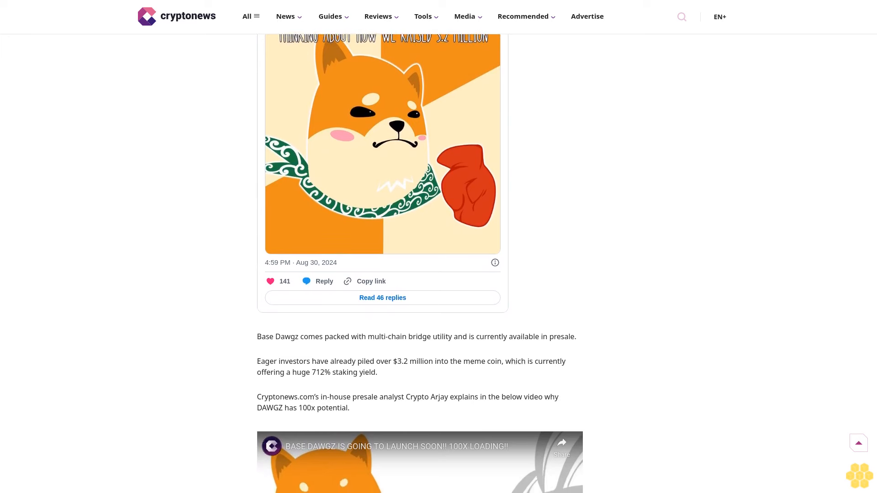
{"action": "scroll", "scroll_direction": "down", "scroll_amount": 3}
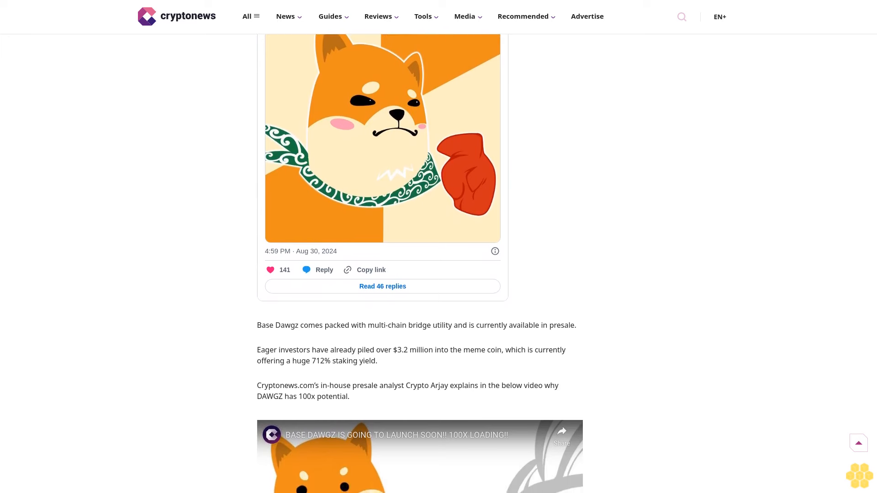
{"action": "scroll", "scroll_direction": "down", "scroll_amount": 3}
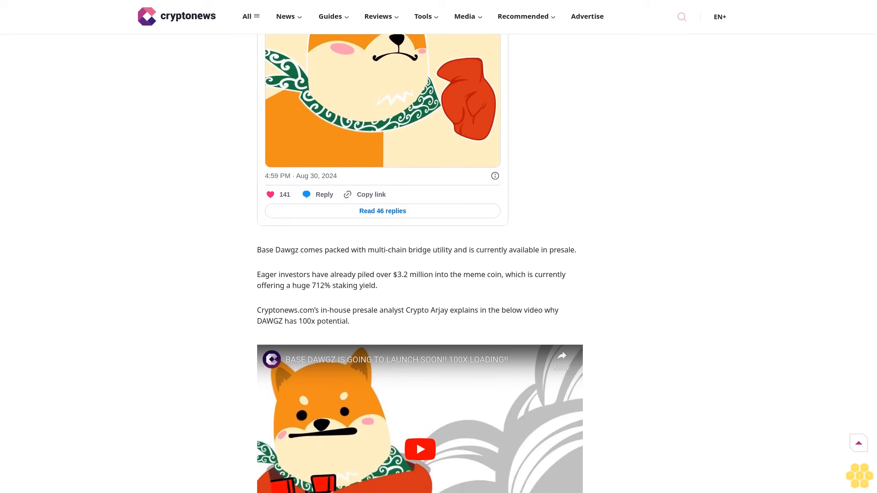
{"action": "scroll", "scroll_direction": "down", "scroll_amount": 3}
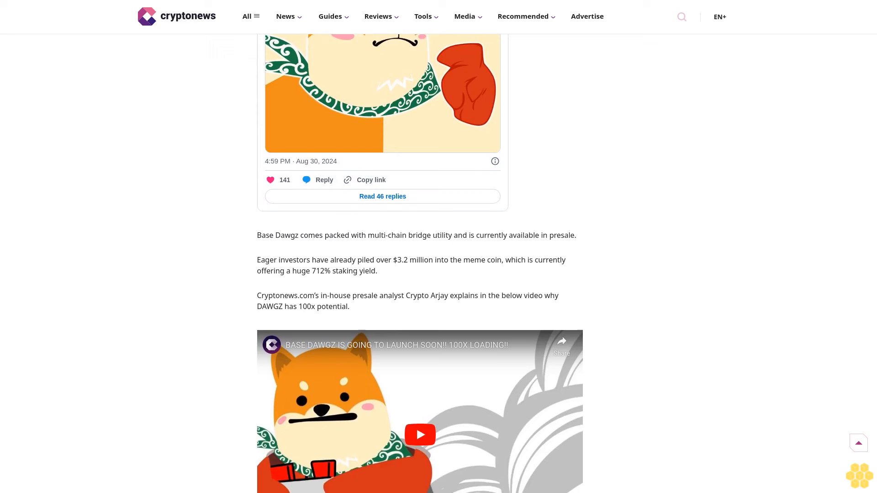
{"action": "scroll", "scroll_direction": "down", "scroll_amount": 3}
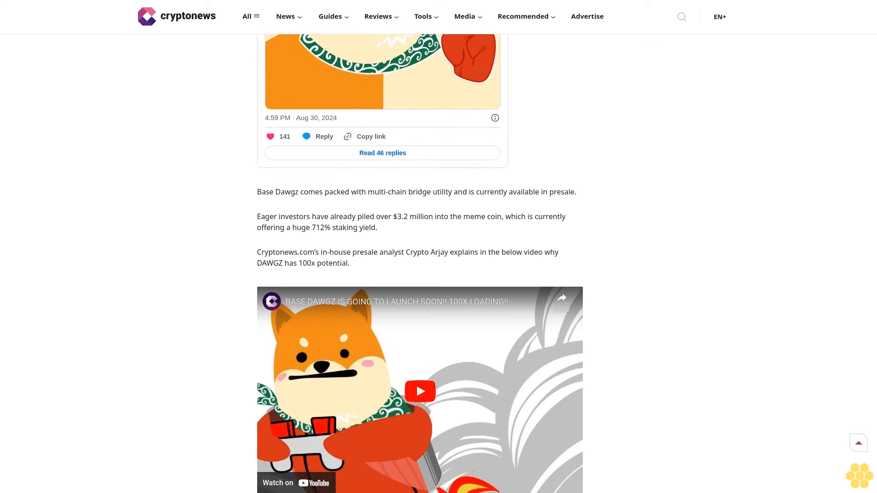
{"action": "scroll", "scroll_direction": "down", "scroll_amount": 3}
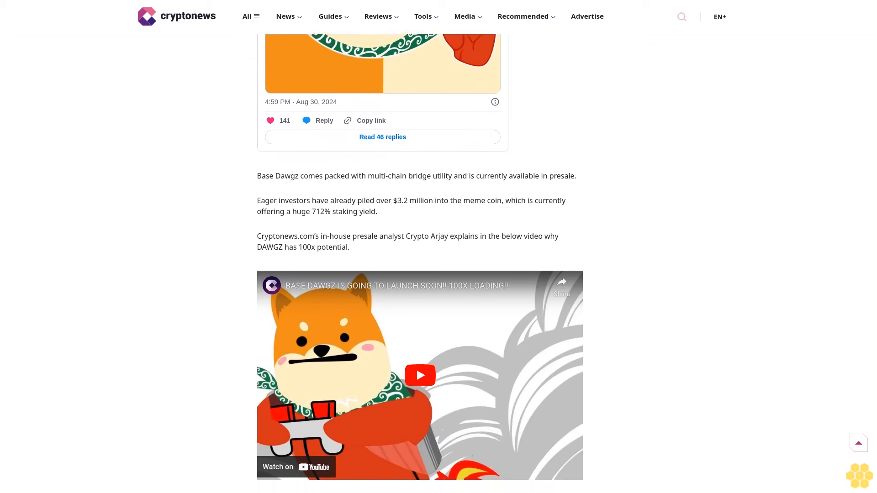